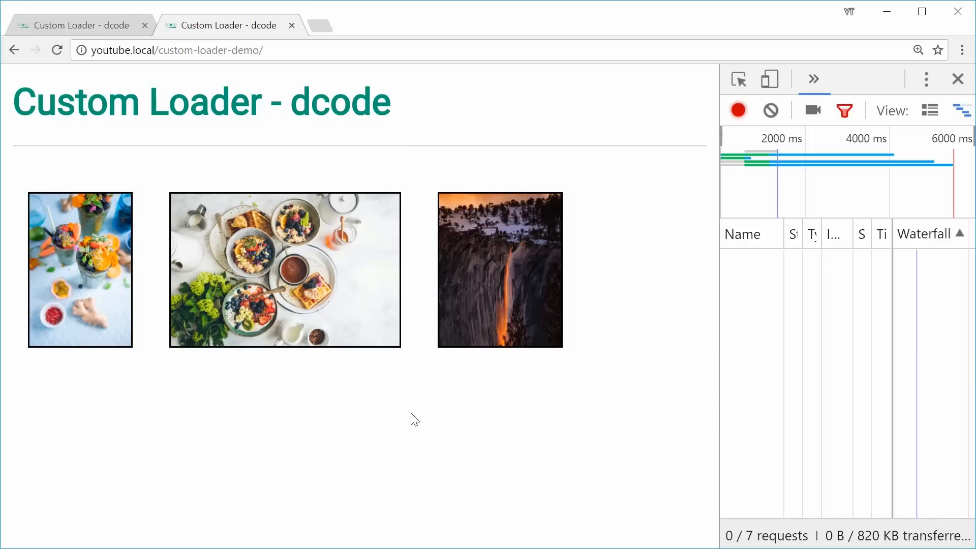
{"action": "mouse_move", "coordinate": [215, 289]}
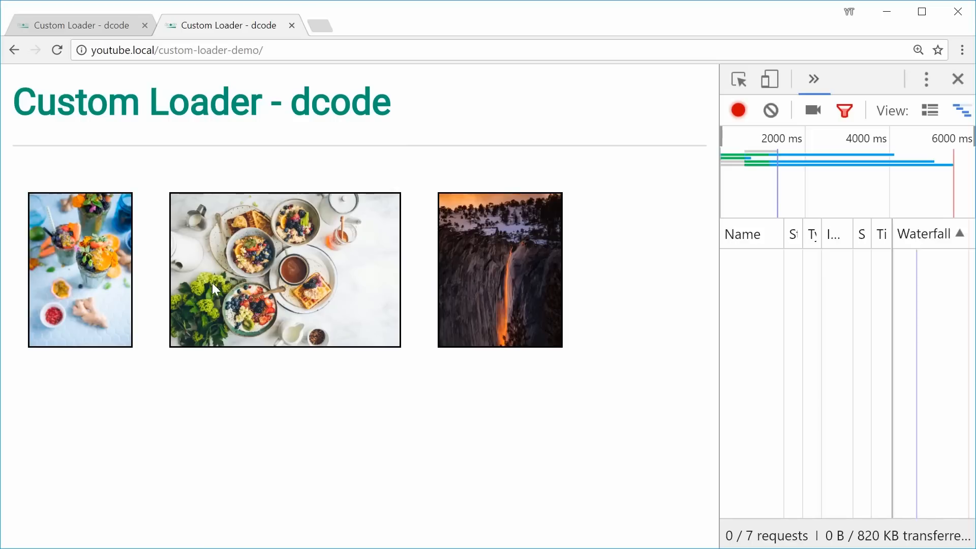
Reload the demo page, preview the third photo and return to index.html
{"action": "left_click", "coordinate": [57, 50]}
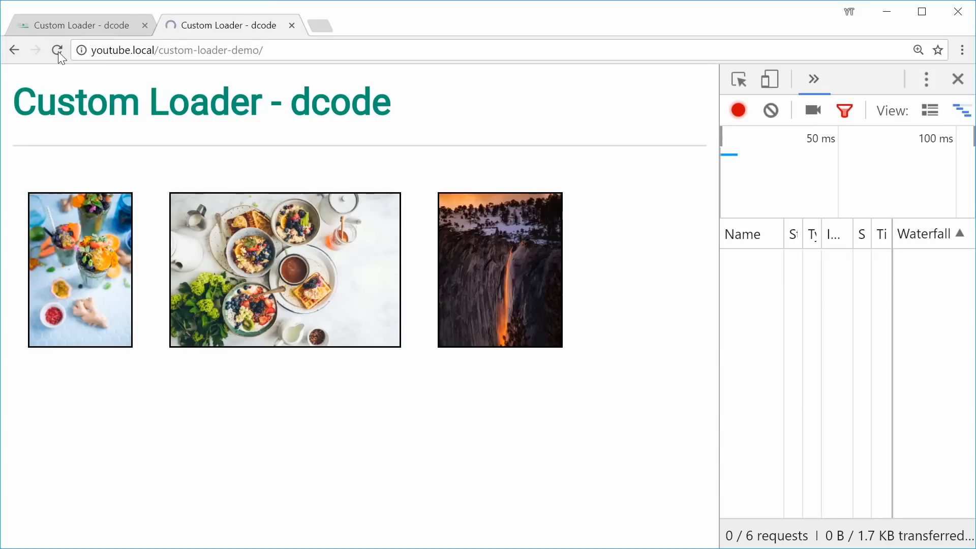
{"action": "left_click", "coordinate": [57, 50]}
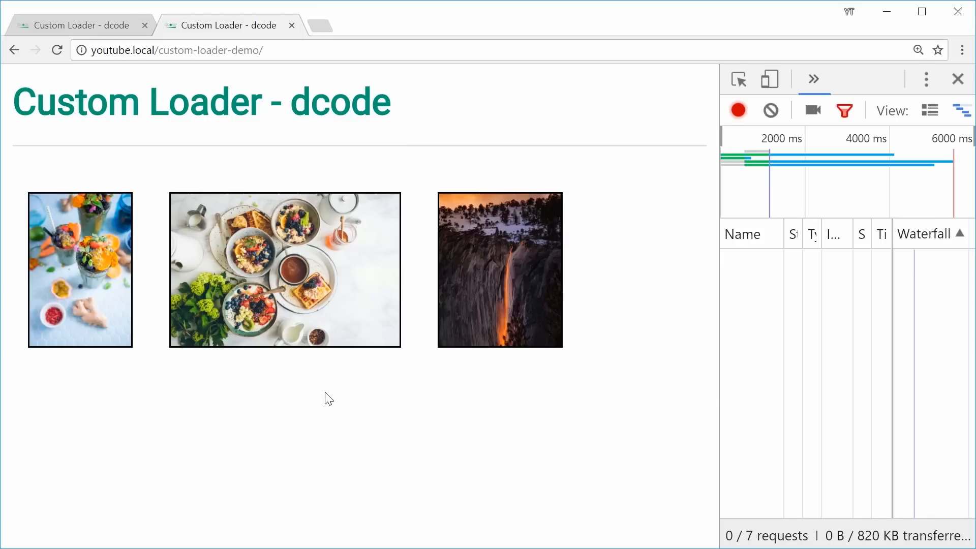
{"action": "mouse_move", "coordinate": [252, 216]}
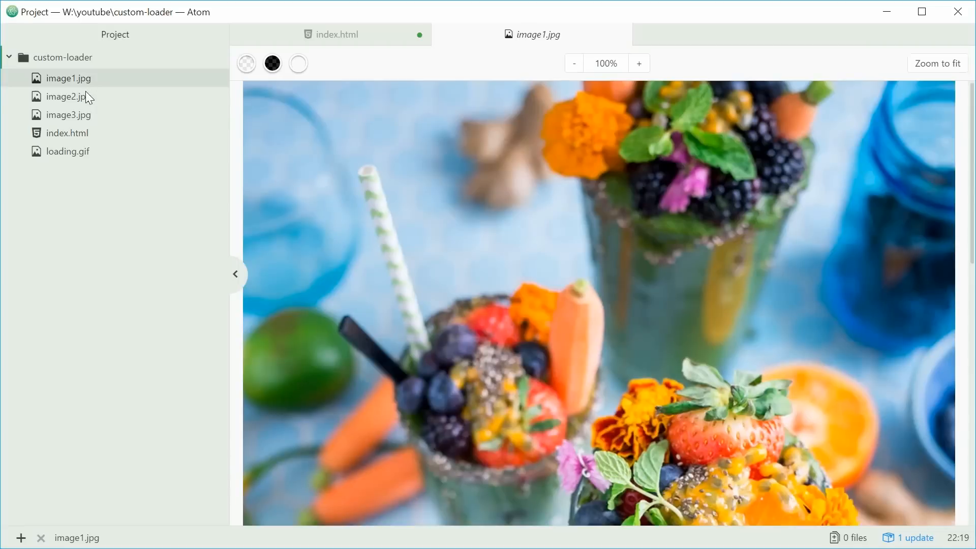
{"action": "left_click", "coordinate": [70, 114]}
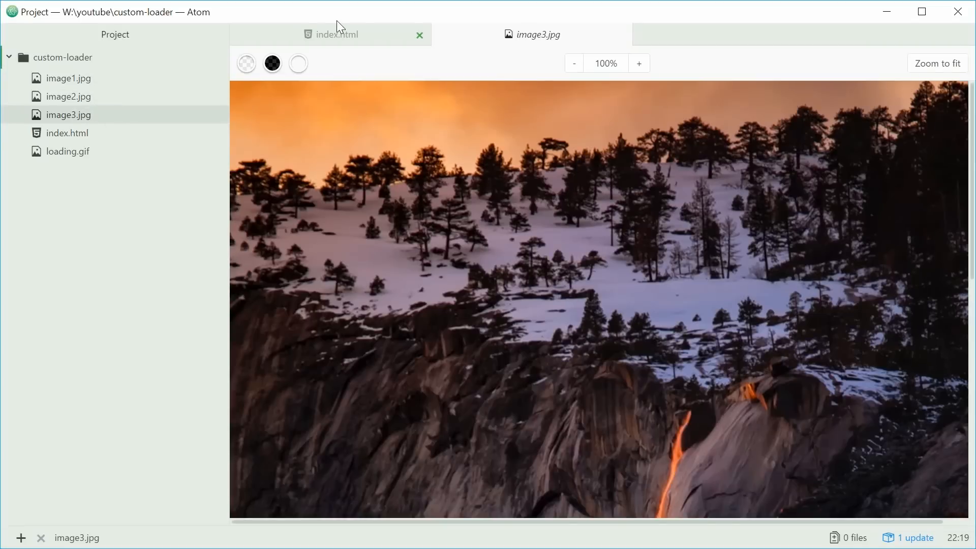
{"action": "left_click", "coordinate": [336, 35]}
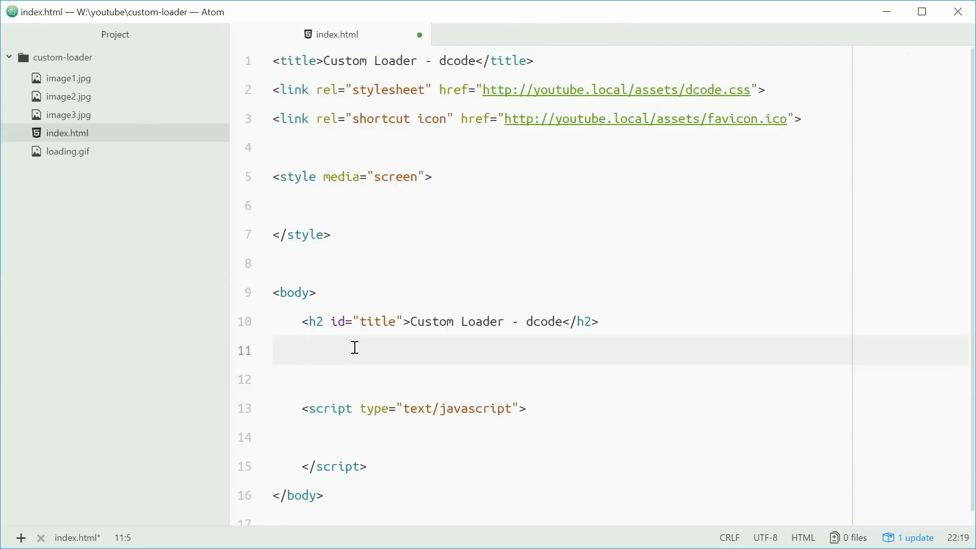
Add img tags for image1.jpg–image3.jpg with class="thumb" below the heading
{"action": "type", "text": "<img src=\"imag"}
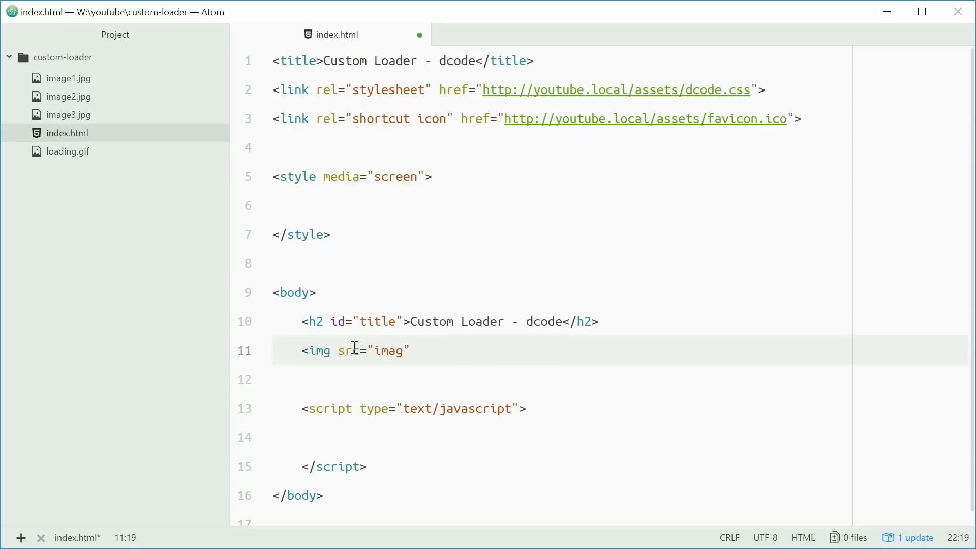
{"action": "type", "text": "e1.jpg"}
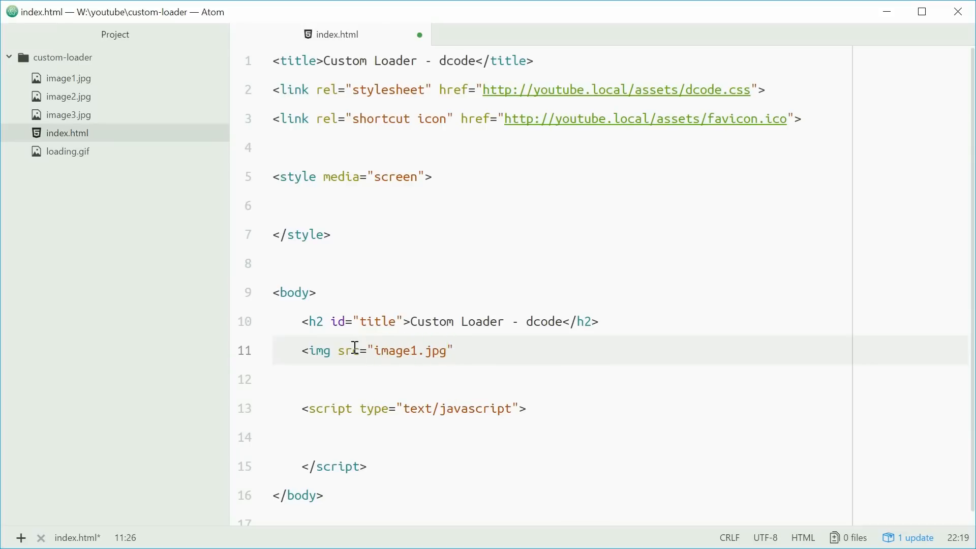
{"action": "type", "text": "class=\"thumb\" />"}
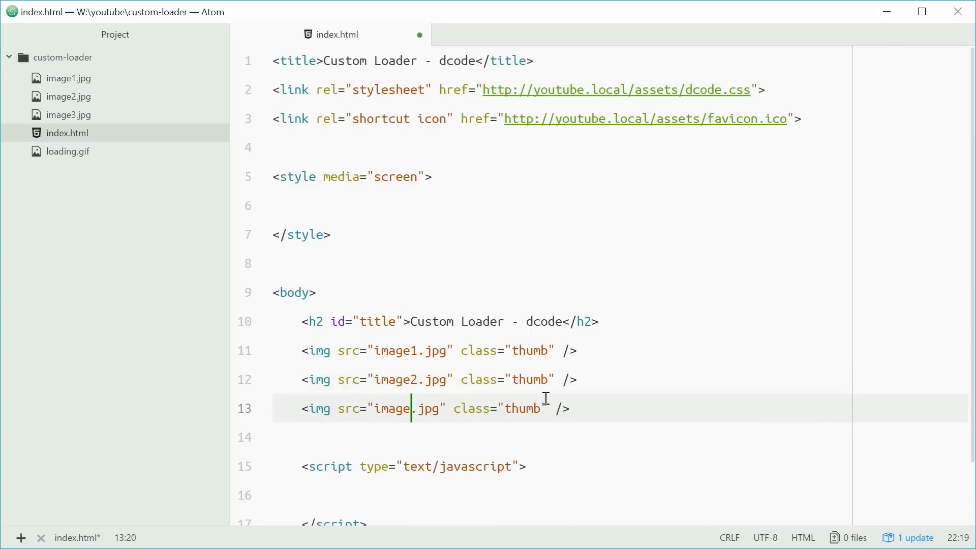
{"action": "type", "text": "3"}
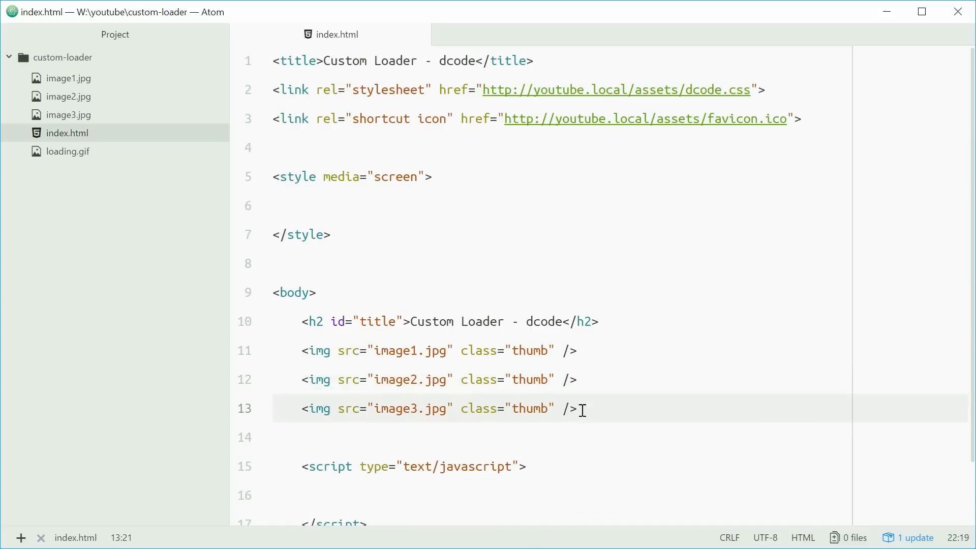
Add a .thumb rule with height 100px, a 1px solid black border and 10px margin
{"action": "left_click", "coordinate": [576, 409]}
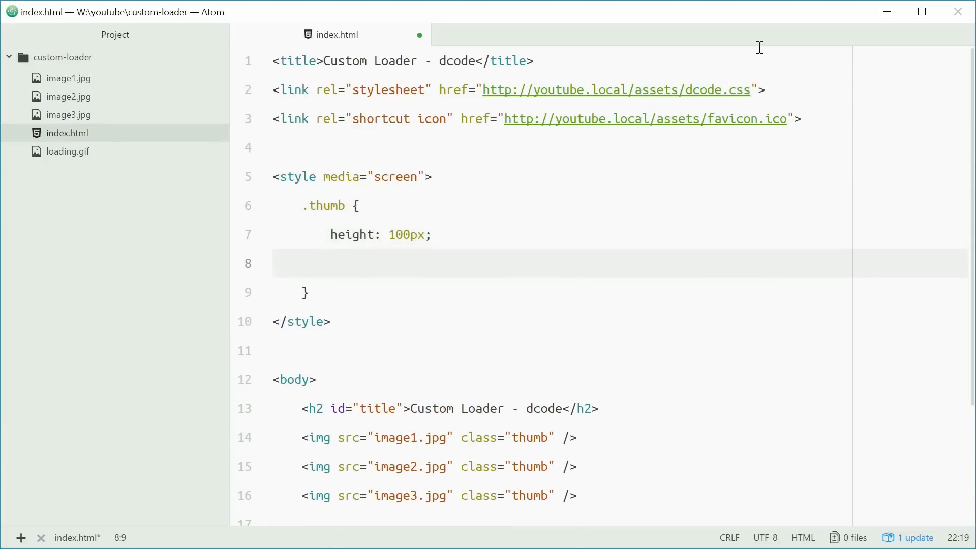
{"action": "type", "text": "border: 1px solid black;"}
{"action": "type", "text": "margin: 10p"}
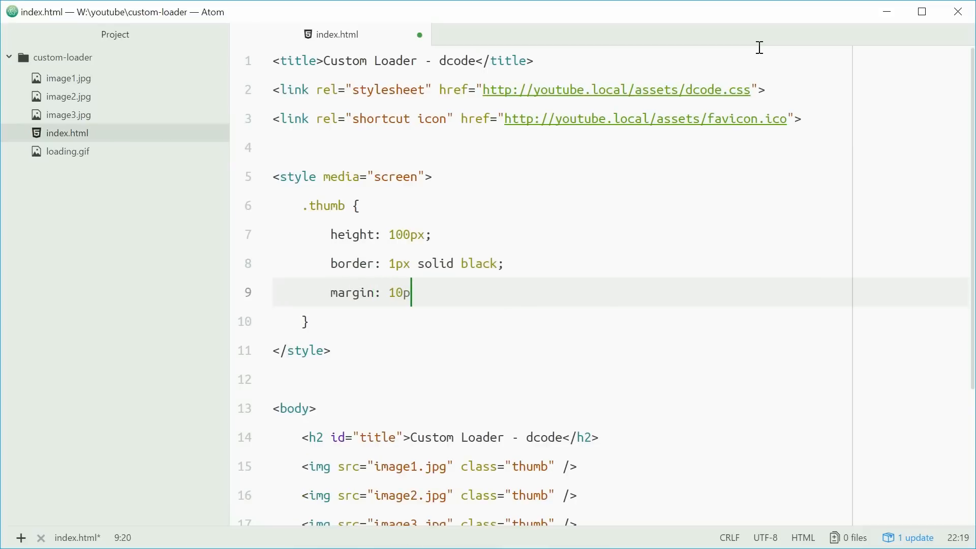
{"action": "type", "text": "x;"}
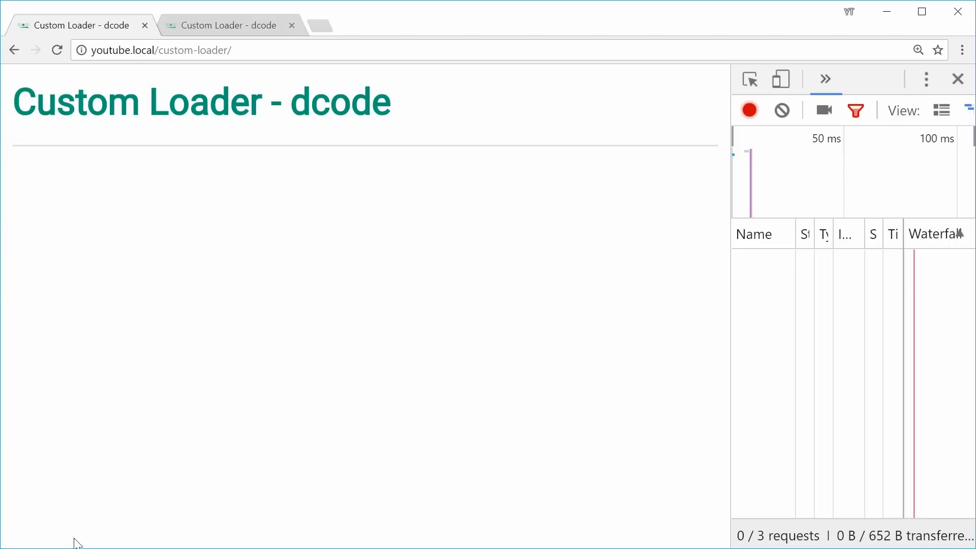
Reload the custom-loader page in Chrome to load the new thumbnail markup
{"action": "left_click", "coordinate": [56, 50]}
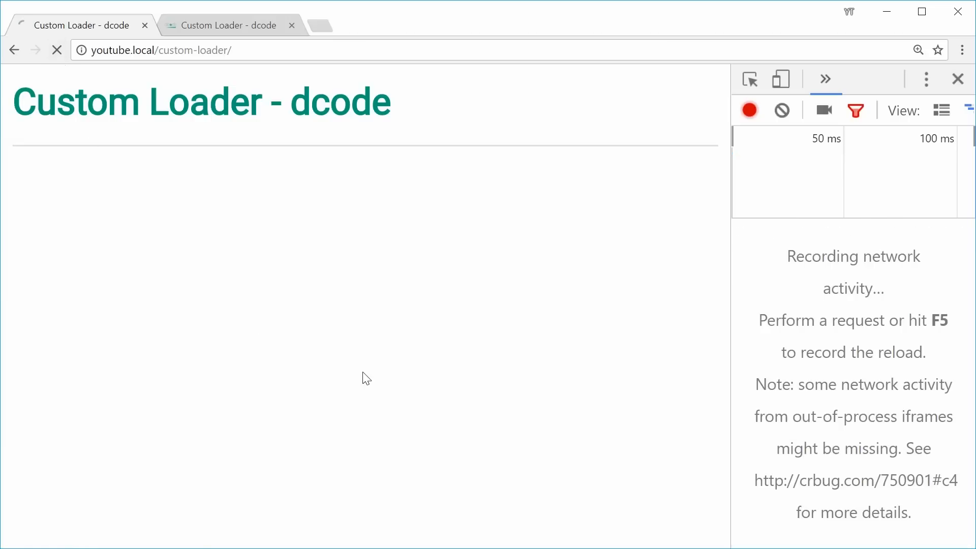
{"action": "key", "text": "F5"}
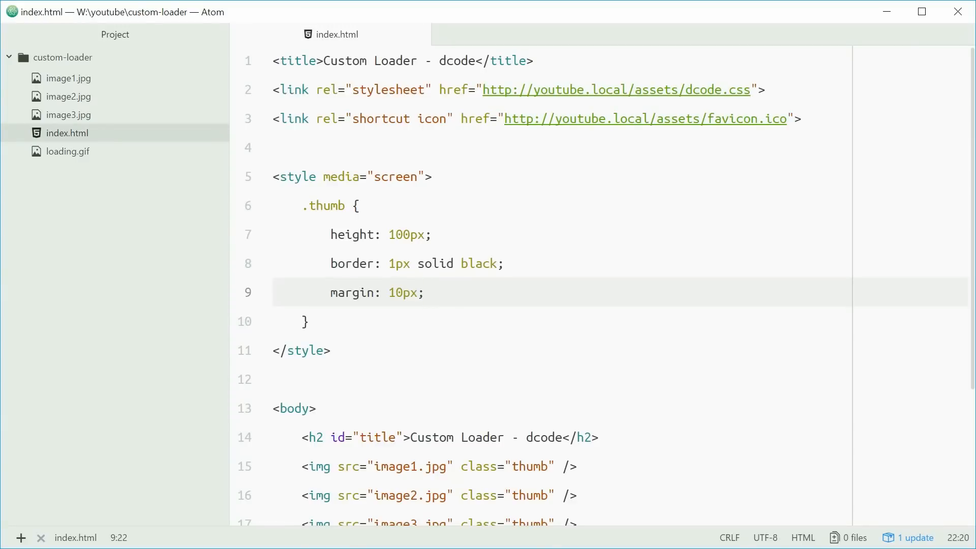
Insert a div with class loader at the top of the body
{"action": "left_click", "coordinate": [426, 292]}
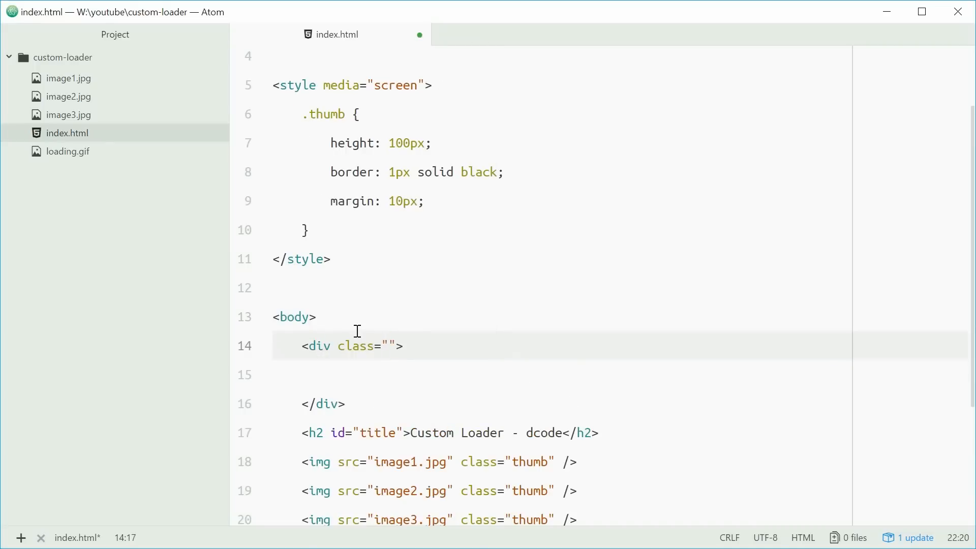
{"action": "type", "text": "loadr"}
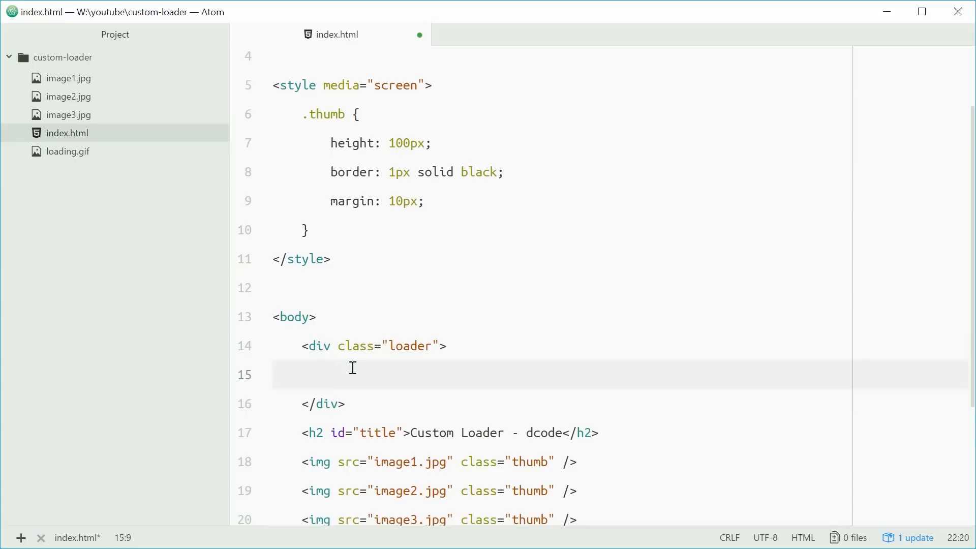
{"action": "left_click", "coordinate": [68, 151]}
{"action": "type", "text": "<img"}
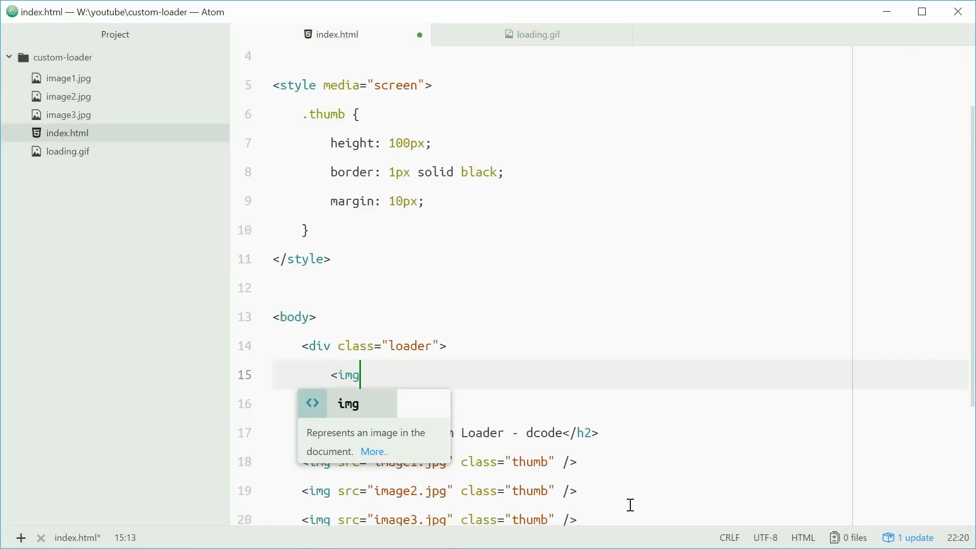
Give the loader div an img with src loading.gif and alt "Loading...", then switch to the browser
{"action": "type", "text": "src=\"loading"}
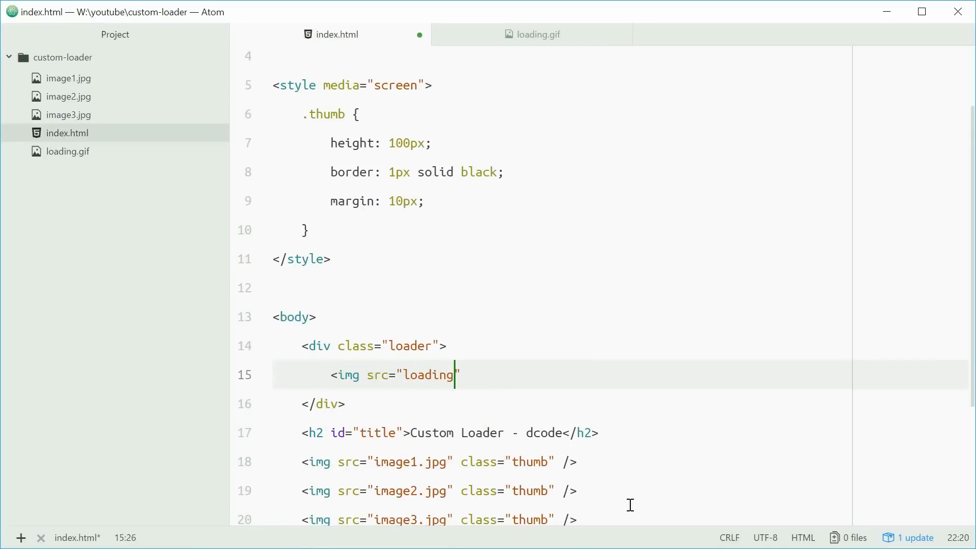
{"action": "type", "text": ".gif\""}
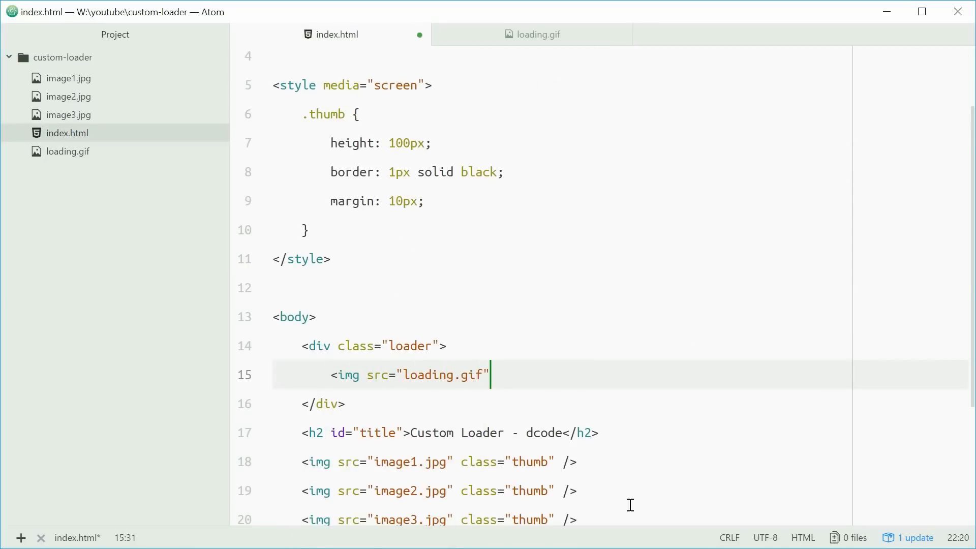
{"action": "type", "text": "alt=\"Loading\""}
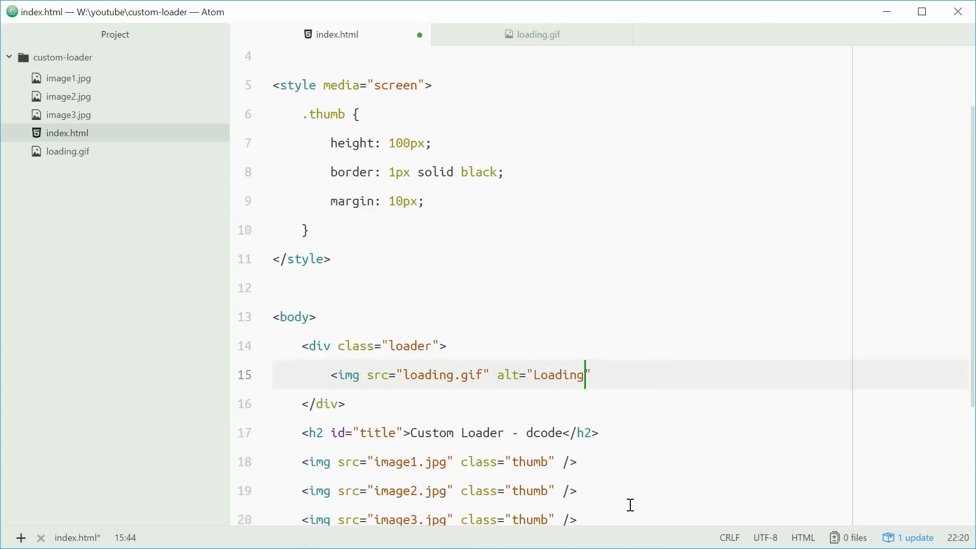
{"action": "type", "text": "...\" />"}
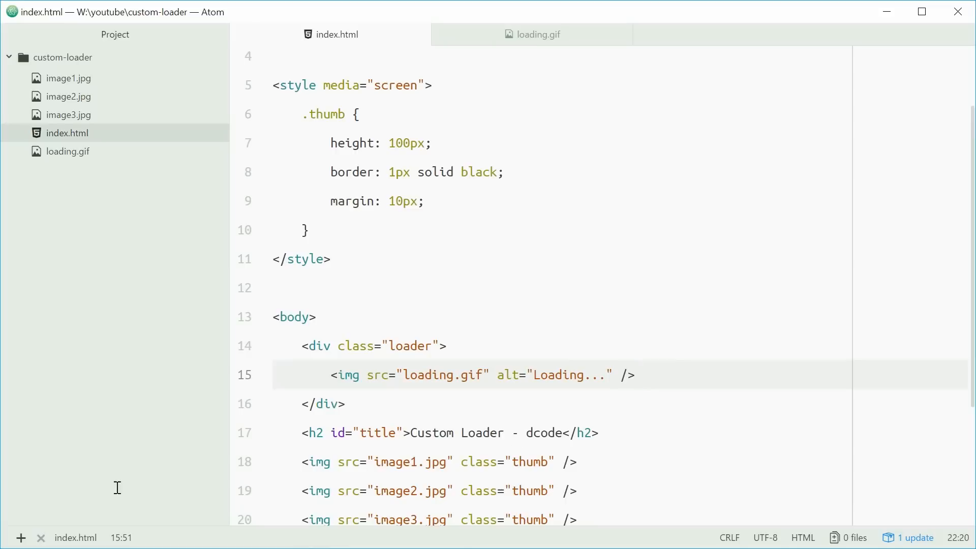
{"action": "left_click", "coordinate": [633, 375]}
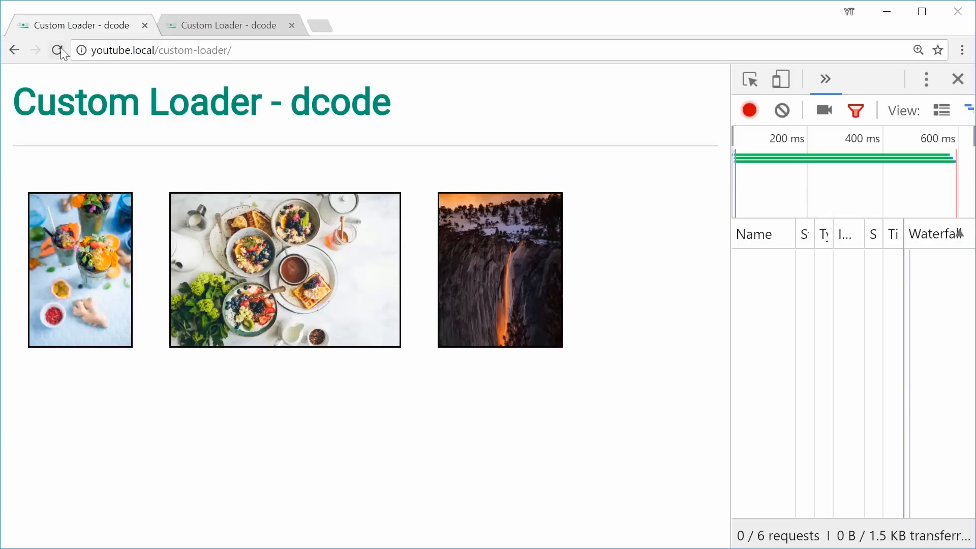
Reload the finished demo page in Chrome to compare its loading behaviour
{"action": "left_click", "coordinate": [56, 49]}
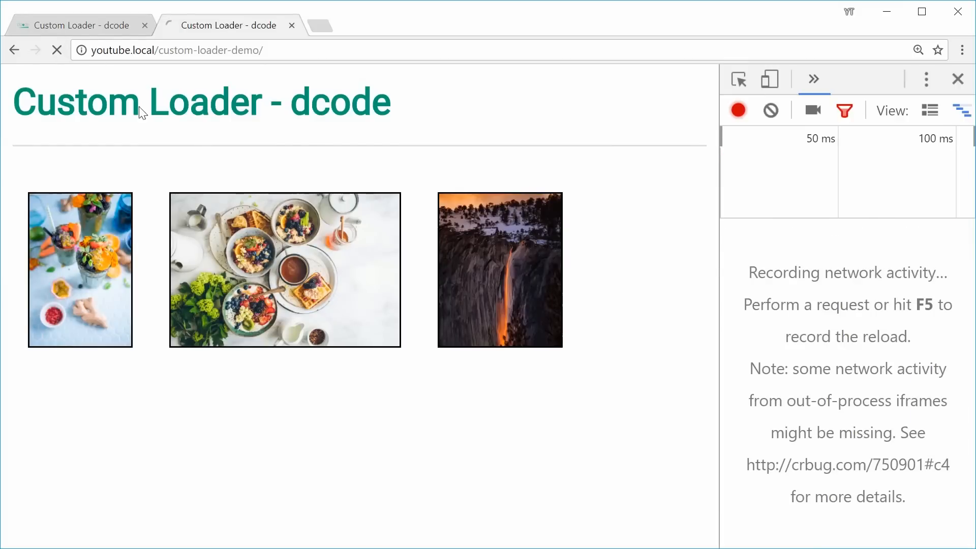
{"action": "key", "text": "F5"}
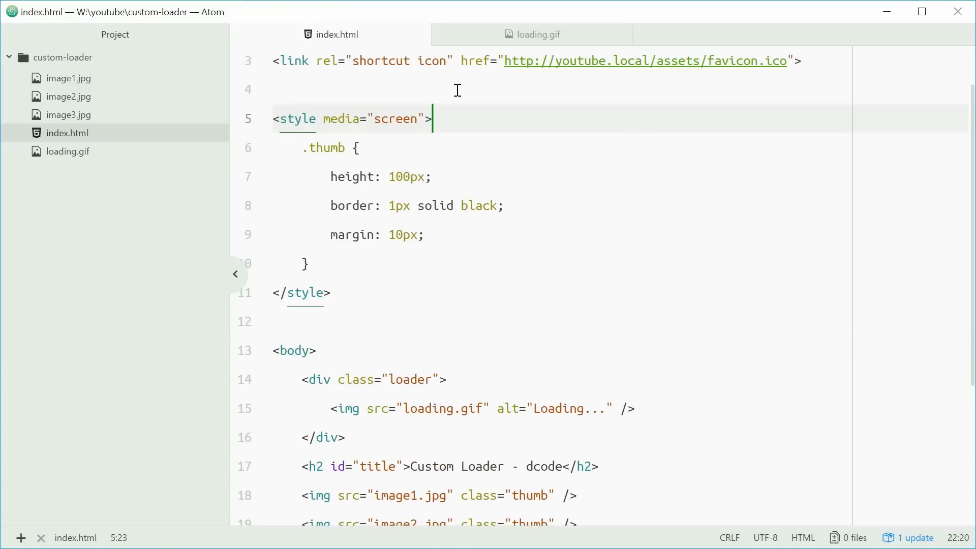
Start a .loader rule with fixed position and z-index 99, and save
{"action": "type", "text": ".loader {"}
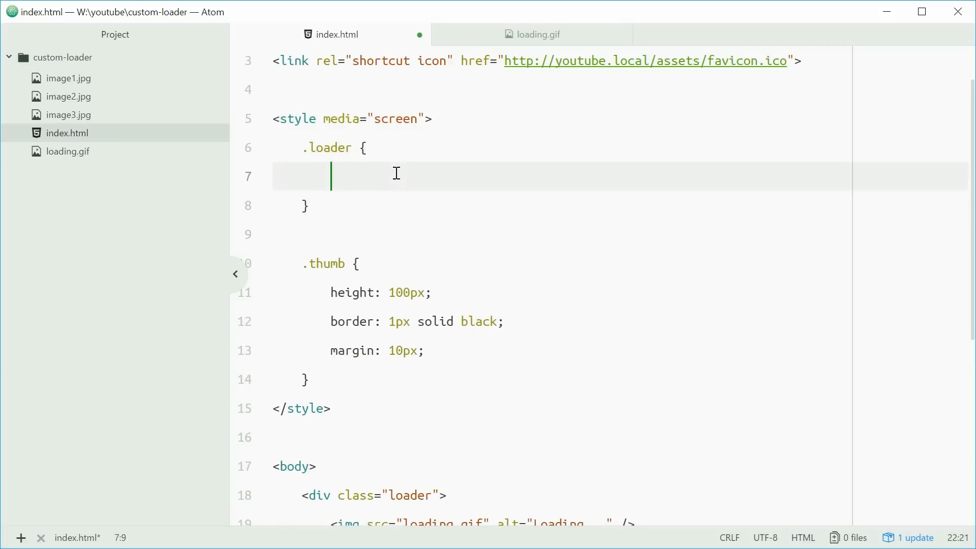
{"action": "type", "text": "position: fixed;"}
{"action": "type", "text": "z-"}
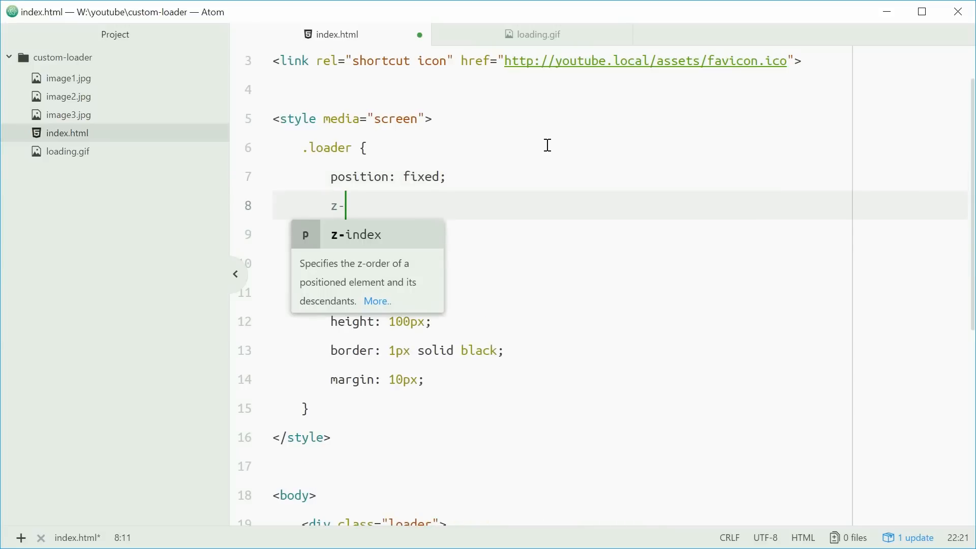
{"action": "type", "text": "index: 99;"}
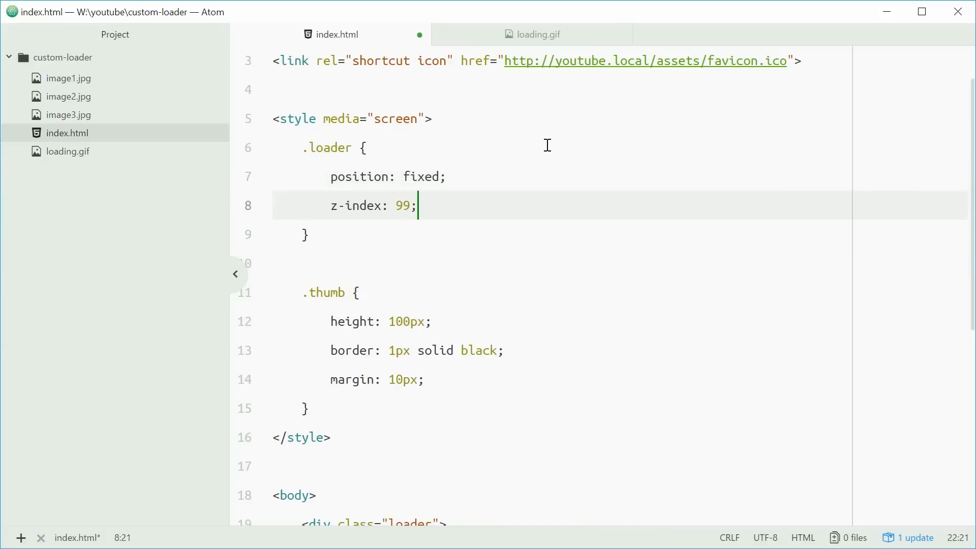
{"action": "key", "text": "ctrl+s"}
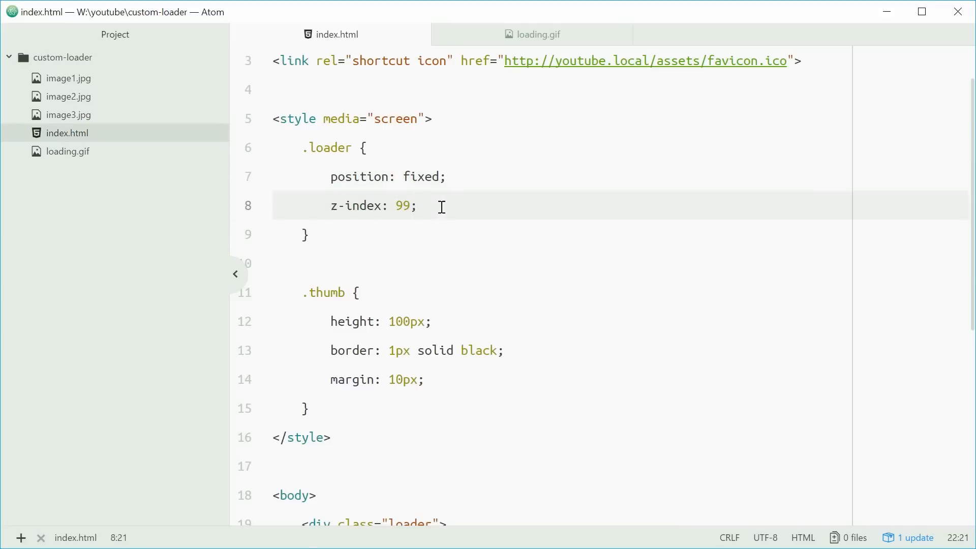
Make .loader full-page with top 0, left 0, width and height 100% and a red background
{"action": "left_click", "coordinate": [420, 207]}
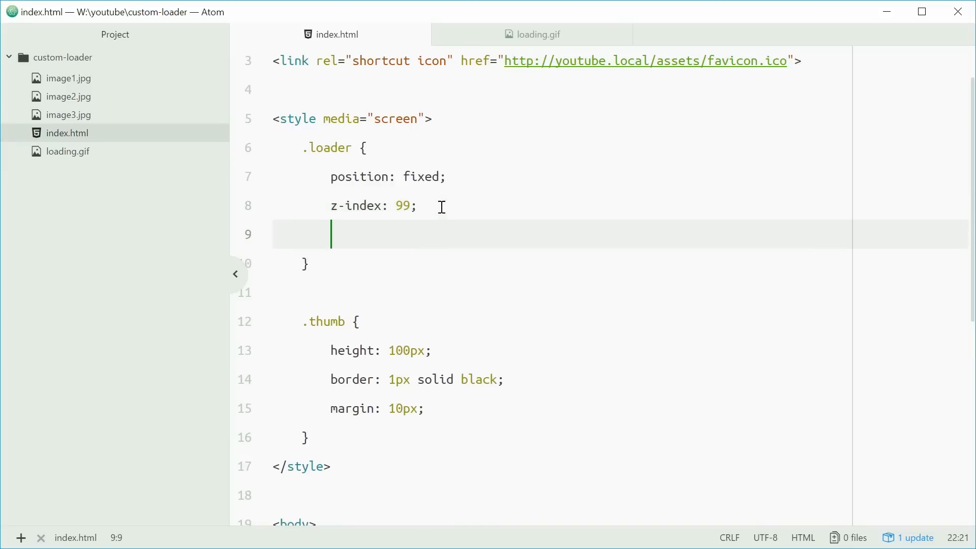
{"action": "type", "text": "top: 0;"}
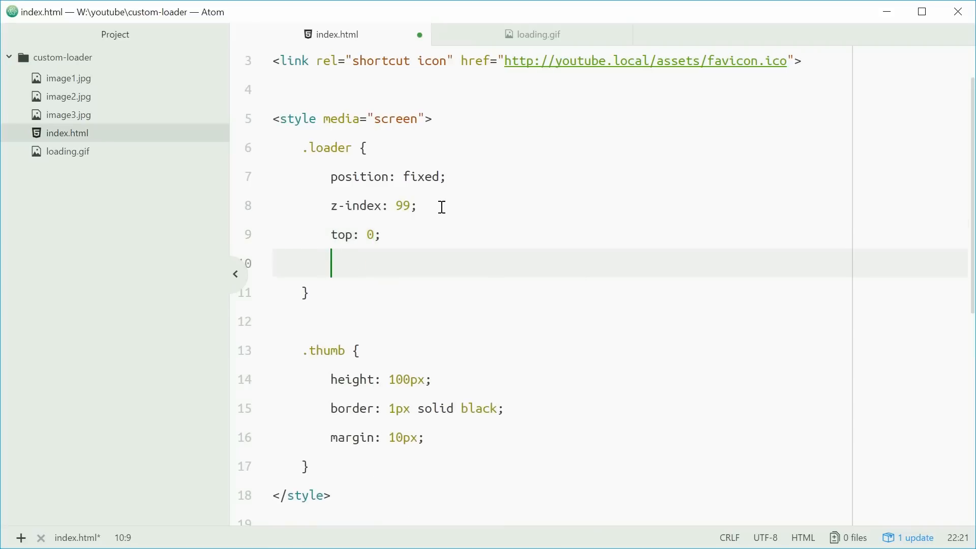
{"action": "type", "text": "left: 0;"}
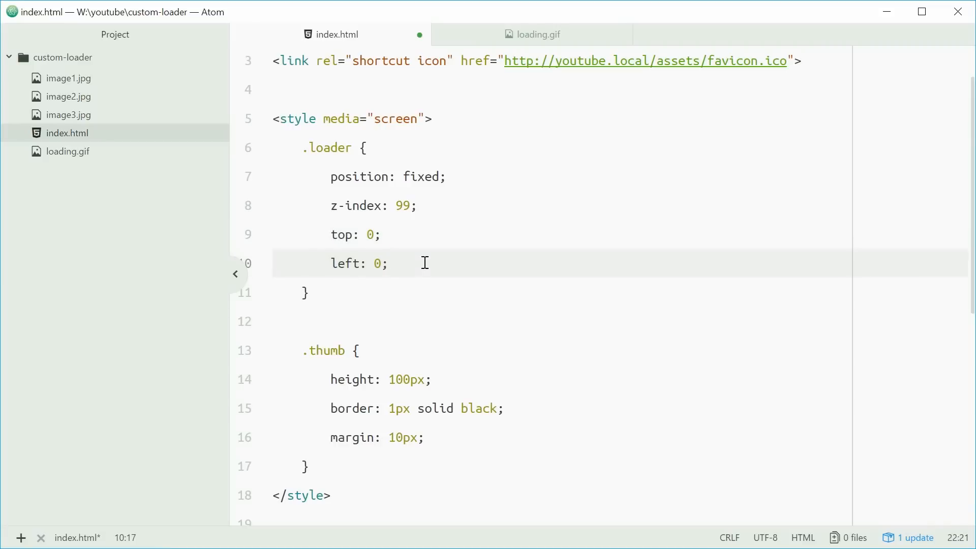
{"action": "type", "text": "width: 100%;"}
{"action": "type", "text": "height"}
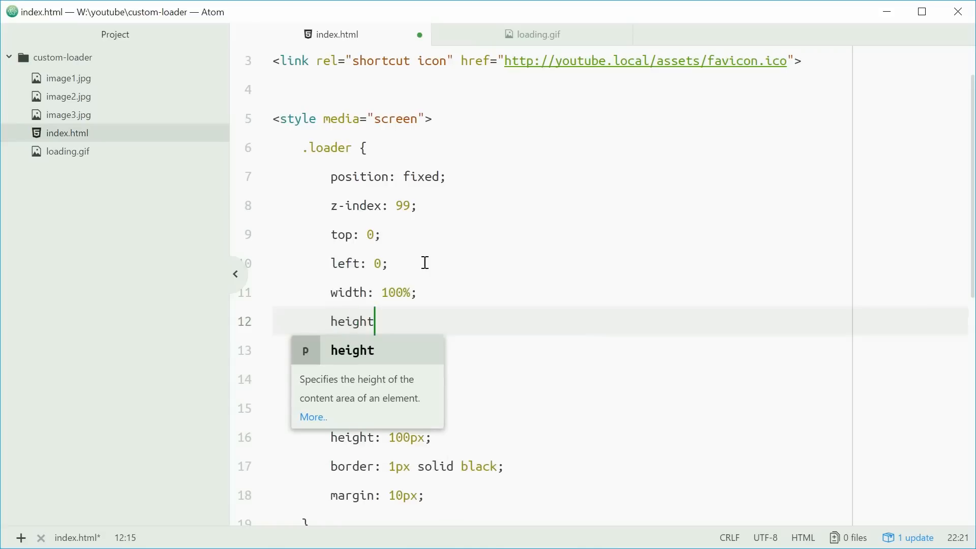
{"action": "type", "text": ": 100%;"}
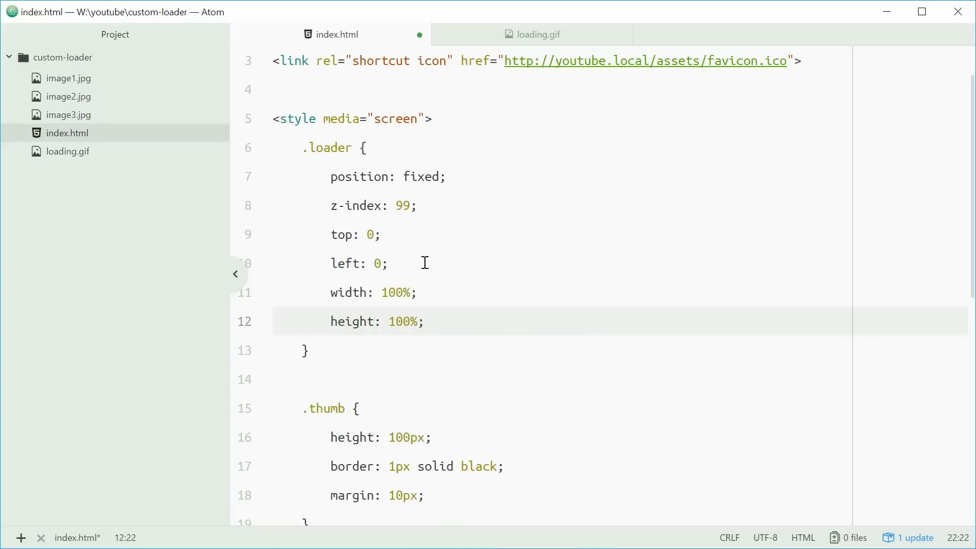
{"action": "key", "text": "enter"}
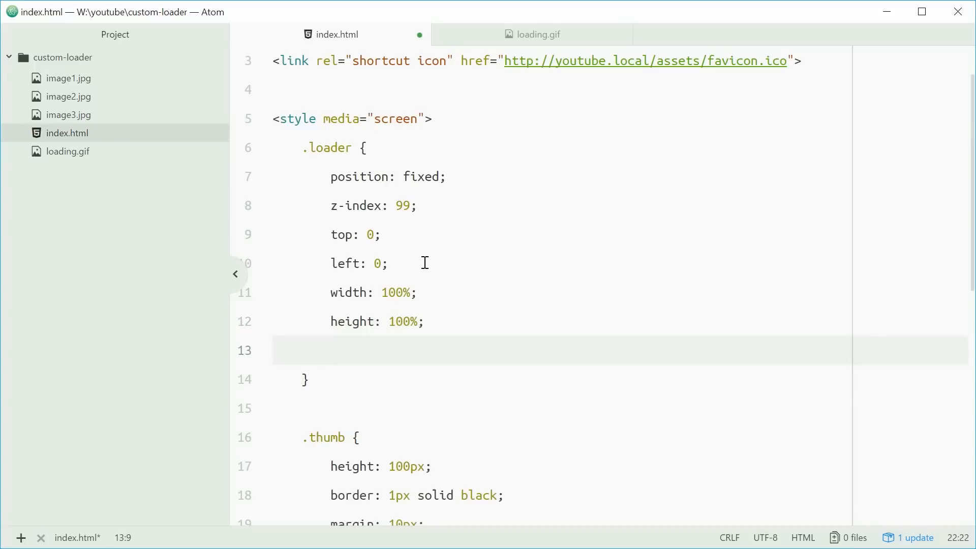
{"action": "type", "text": "background:"}
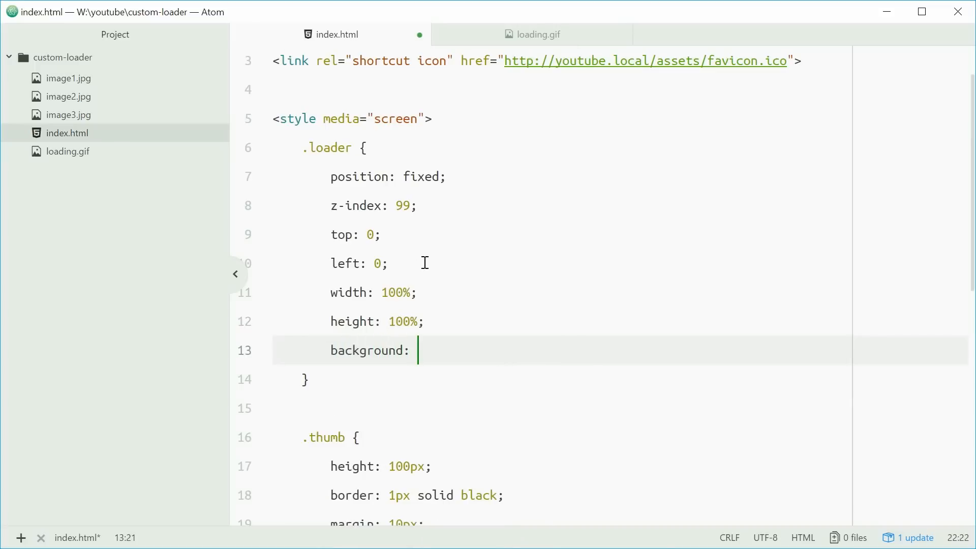
{"action": "type", "text": "red"}
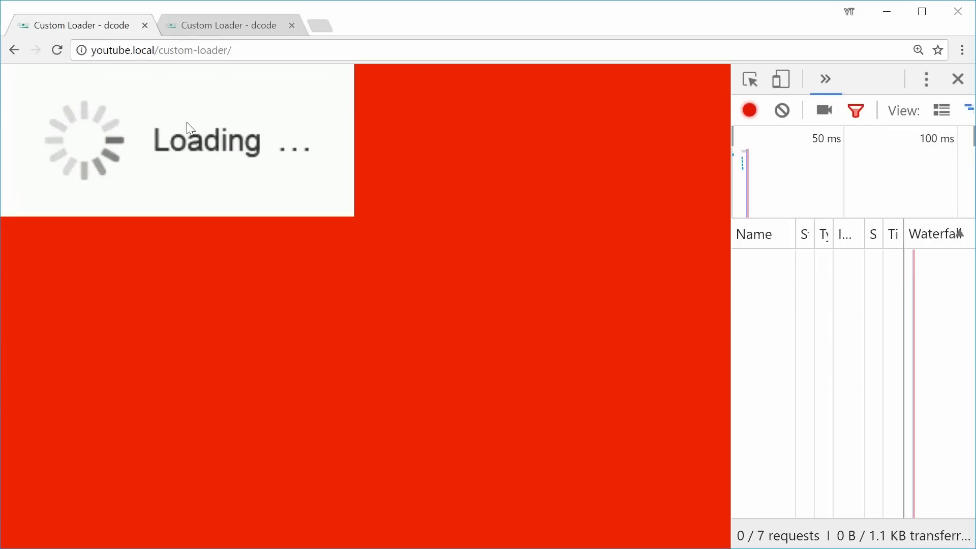
{"action": "mouse_move", "coordinate": [417, 351]}
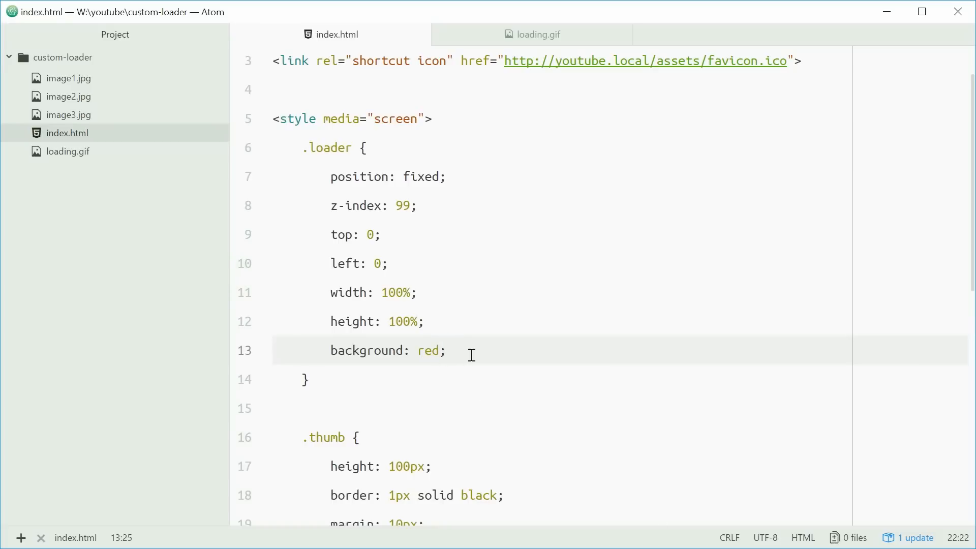
Add display flex, justify-content center and align-items center to .loader
{"action": "type", "text": "display:"}
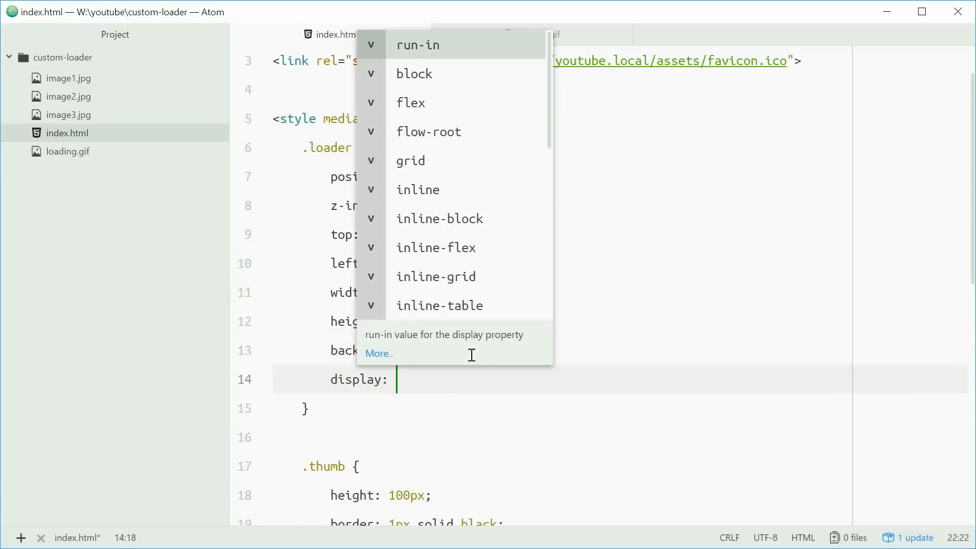
{"action": "type", "text": "fle"}
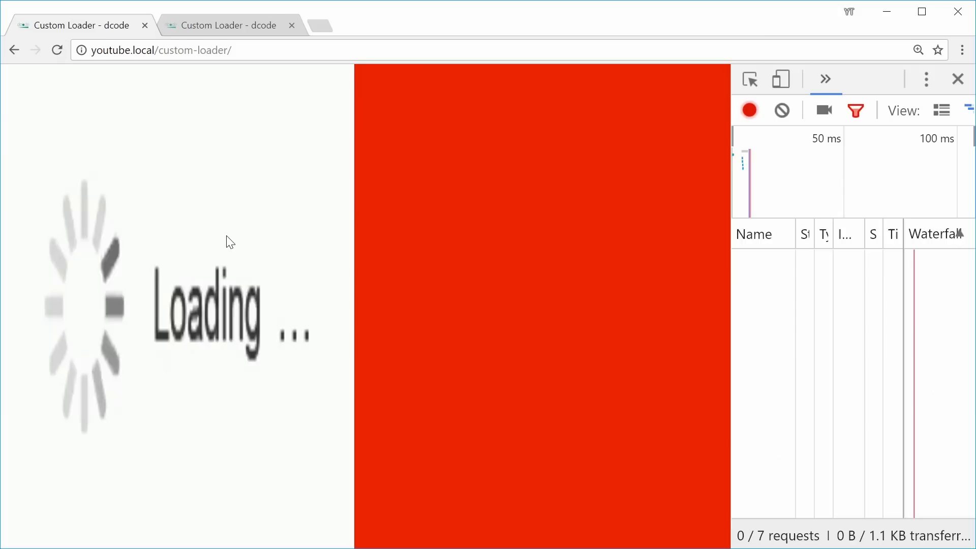
{"action": "mouse_move", "coordinate": [355, 378]}
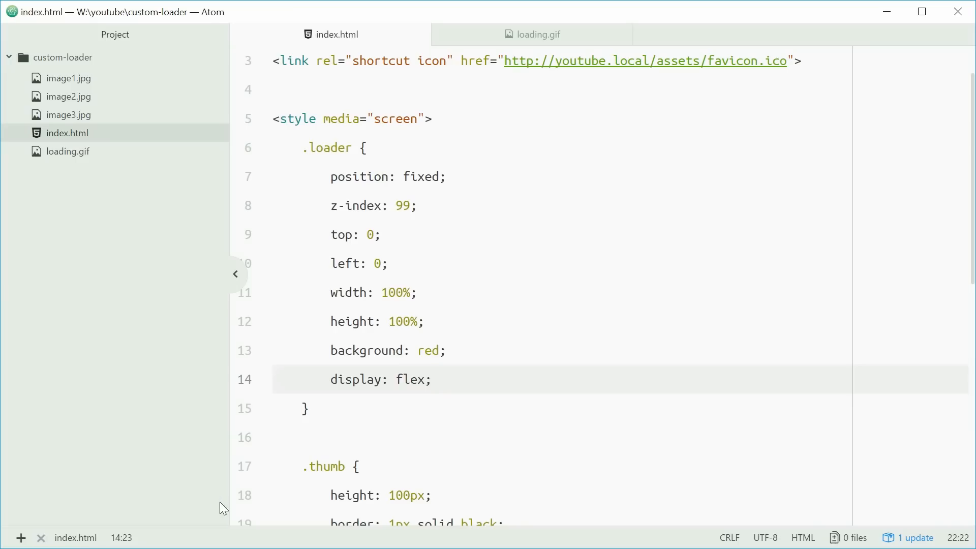
{"action": "type", "text": "justify-content: center;"}
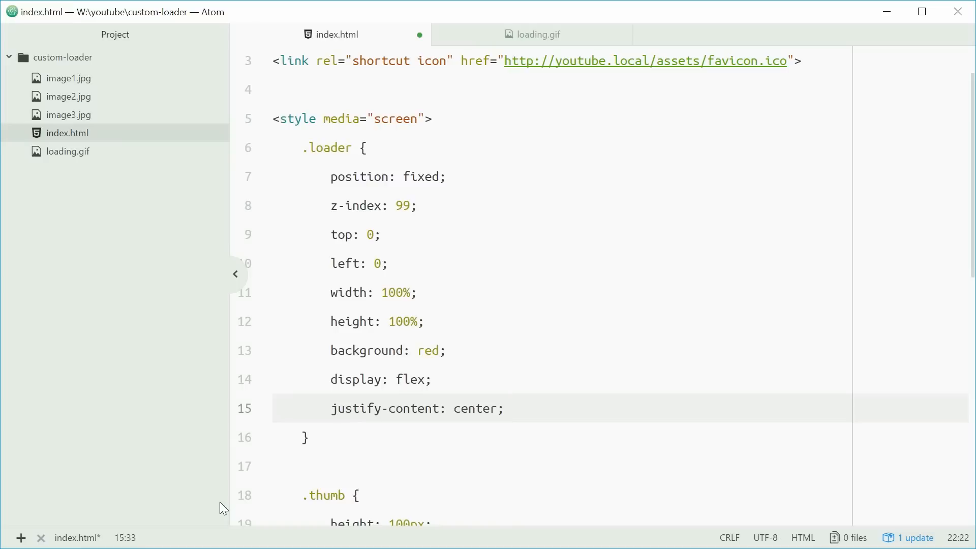
{"action": "left_click", "coordinate": [504, 409]}
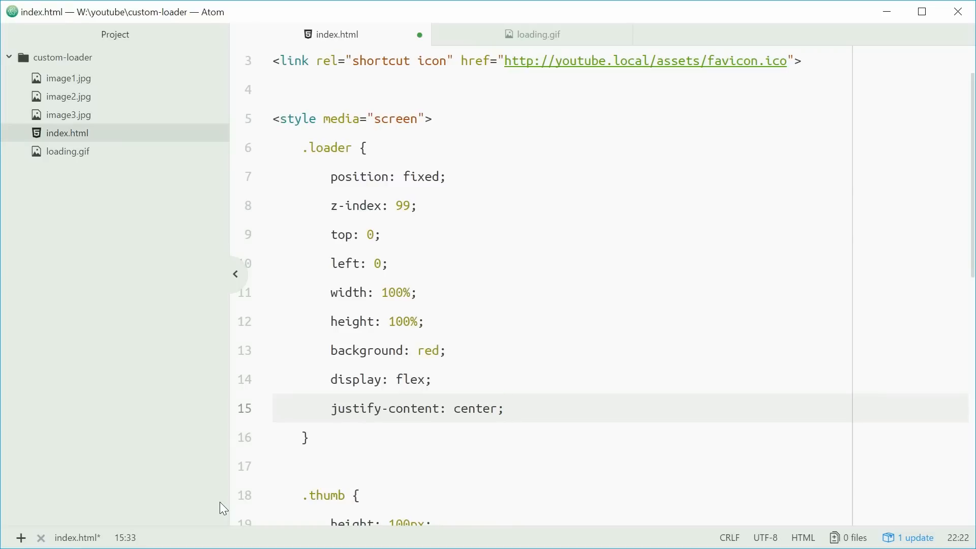
{"action": "type", "text": "align-items:"}
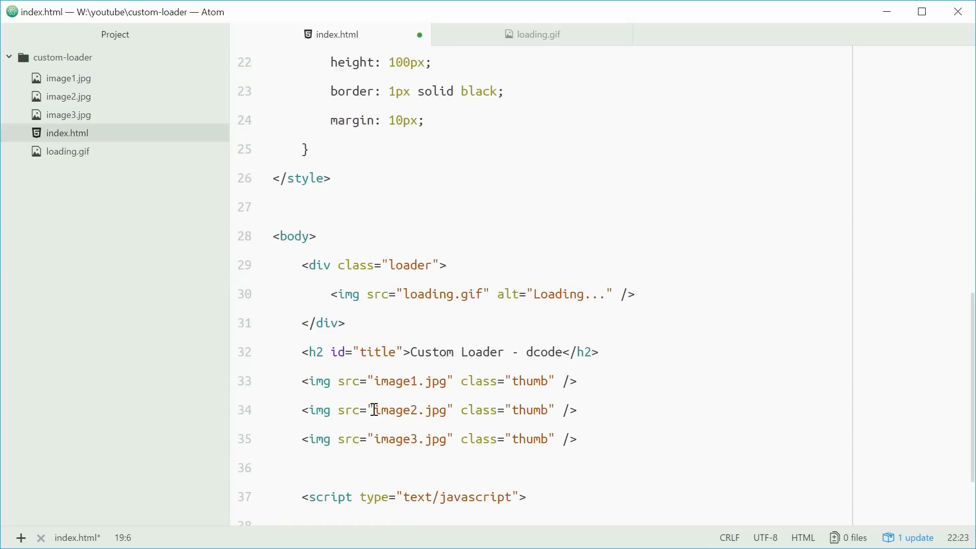
Add a .loader > img rule with width 100px and change the loader background to white
{"action": "type", "text": ".loader > img {"}
{"action": "type", "text": "width: 100px;"}
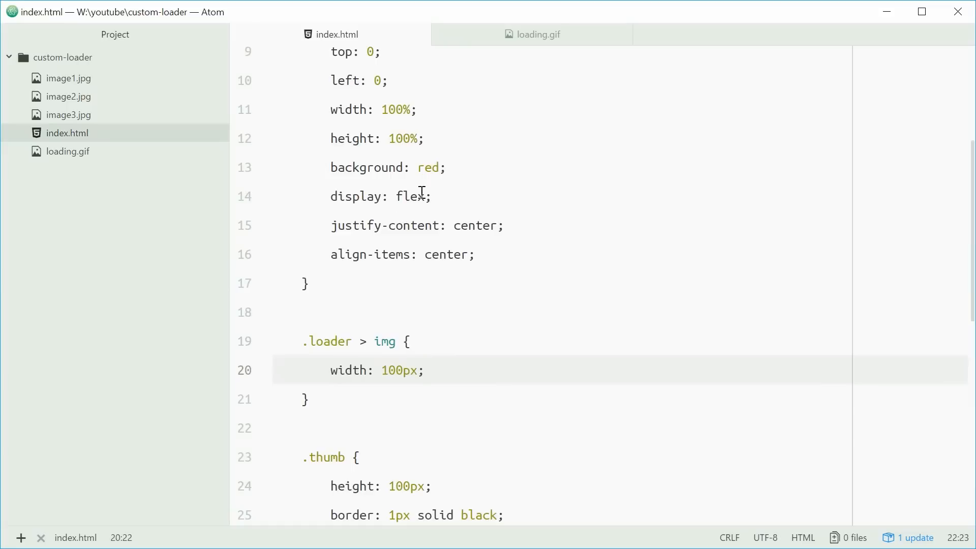
{"action": "type", "text": "white"}
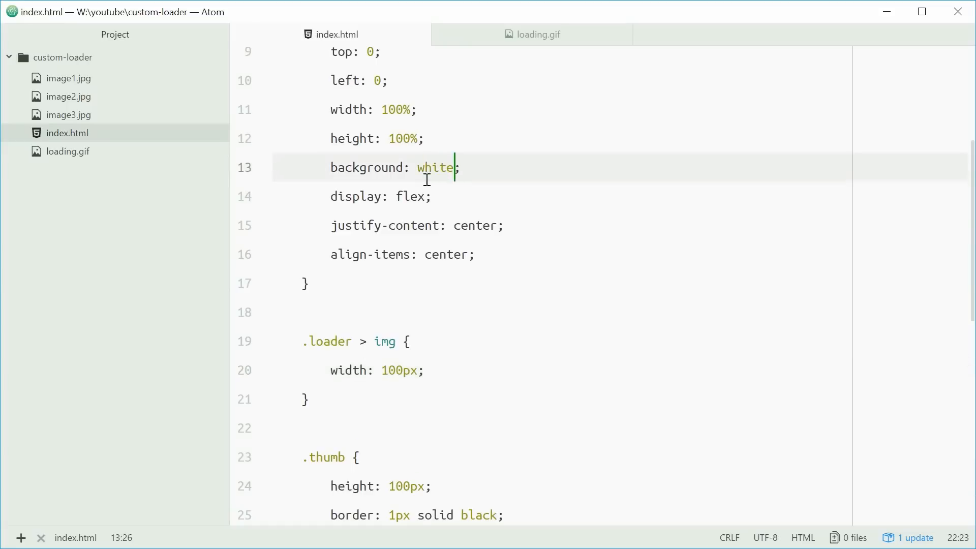
{"action": "left_click", "coordinate": [531, 34]}
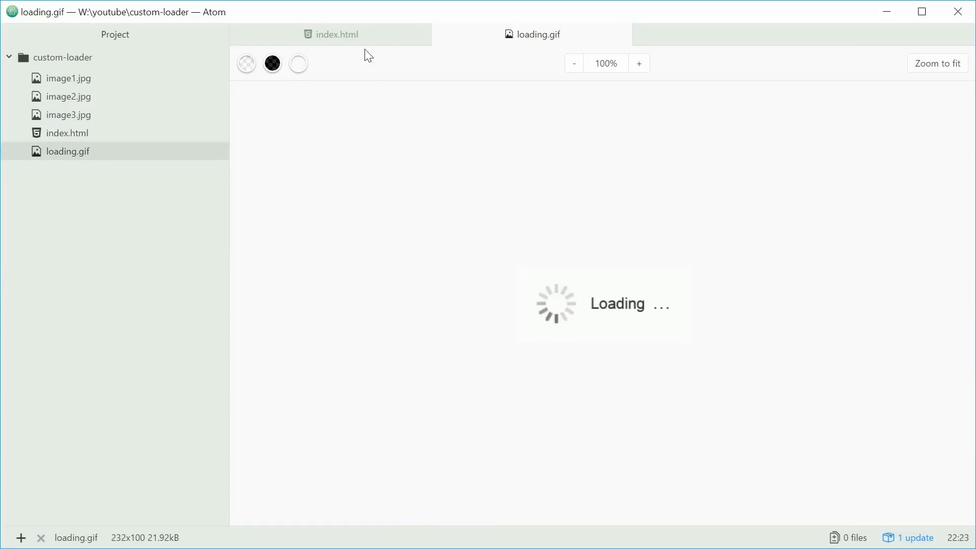
{"action": "left_click", "coordinate": [330, 35]}
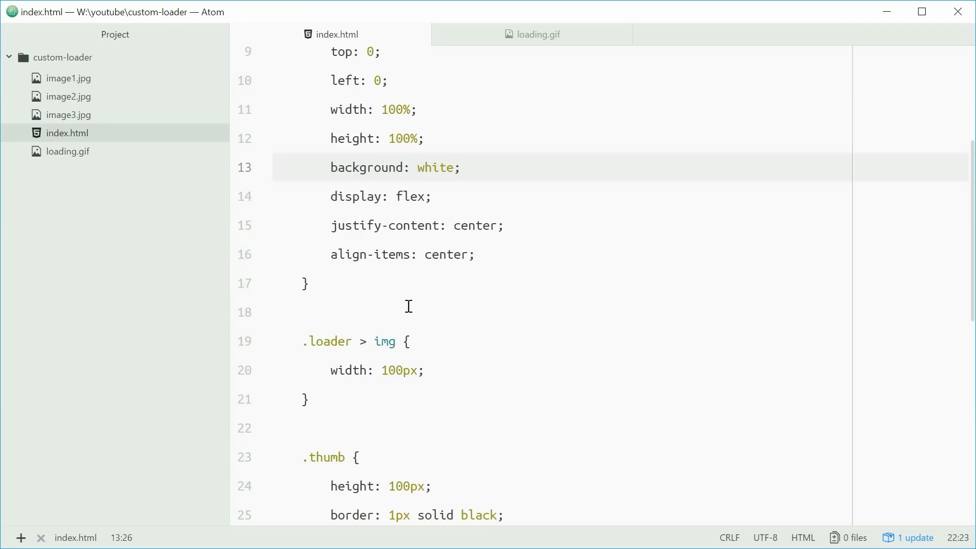
{"action": "left_click", "coordinate": [309, 284]}
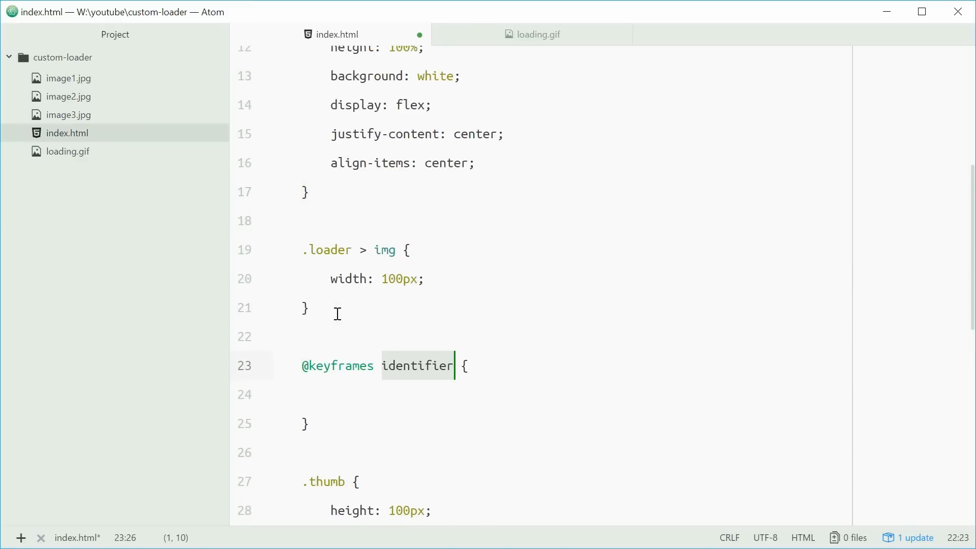
{"action": "type", "text": "f"}
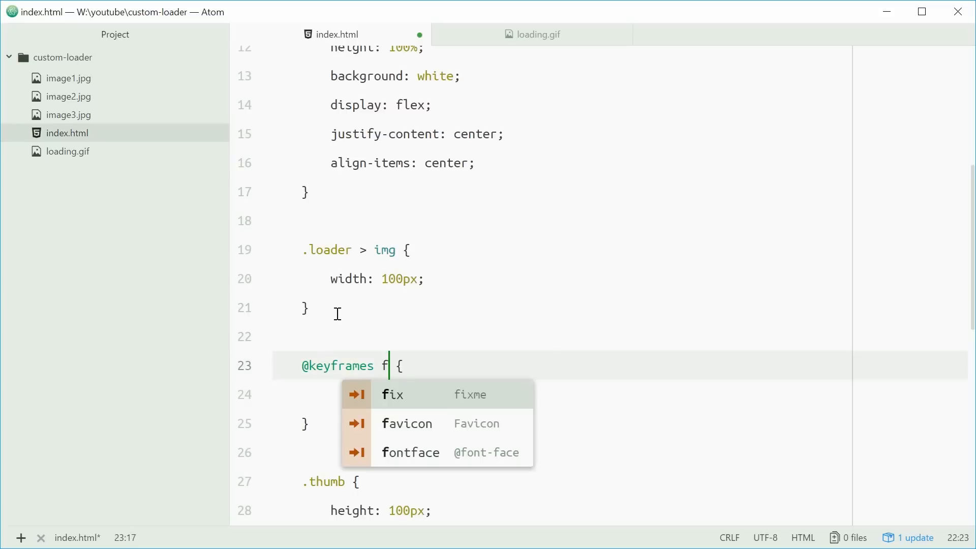
{"action": "type", "text": "adeOut"}
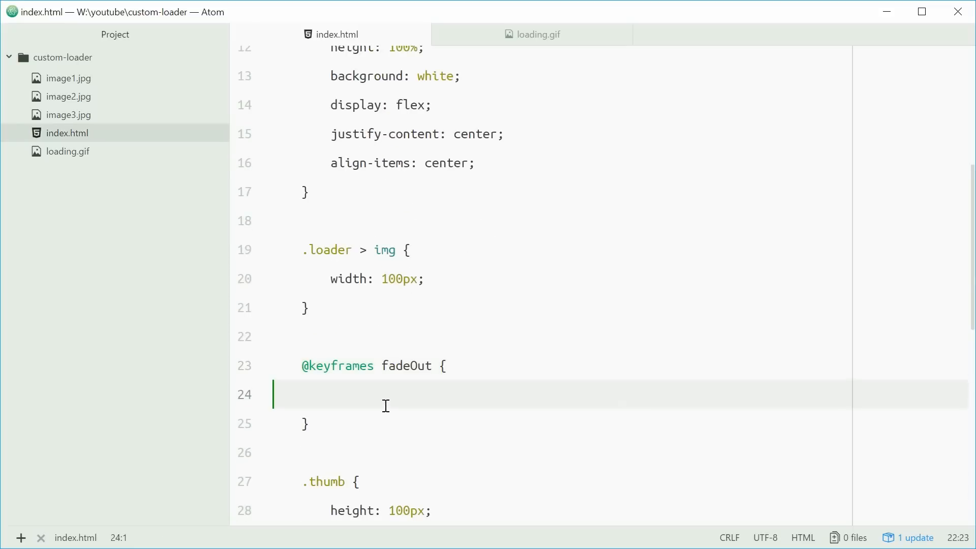
{"action": "type", "text": "opacity,"}
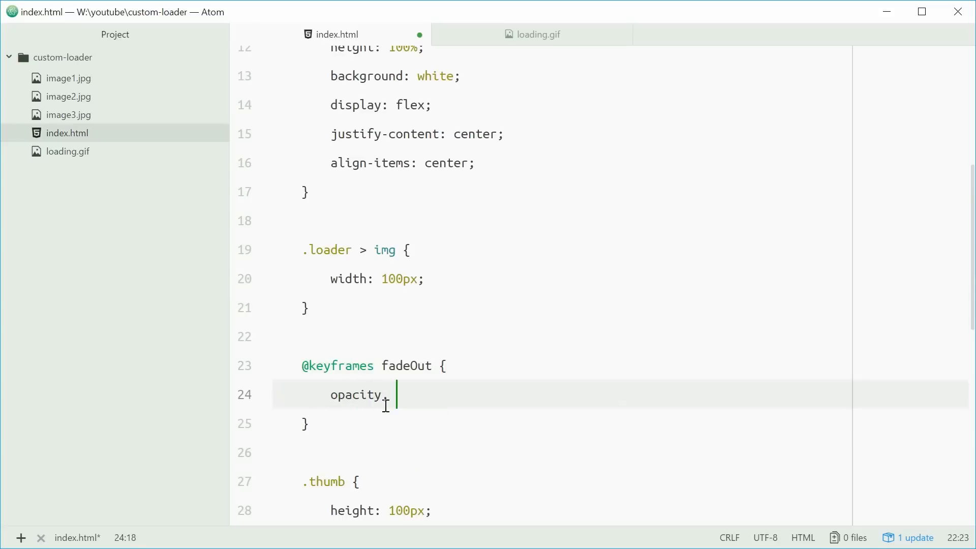
{"action": "type", "text": "visibility"}
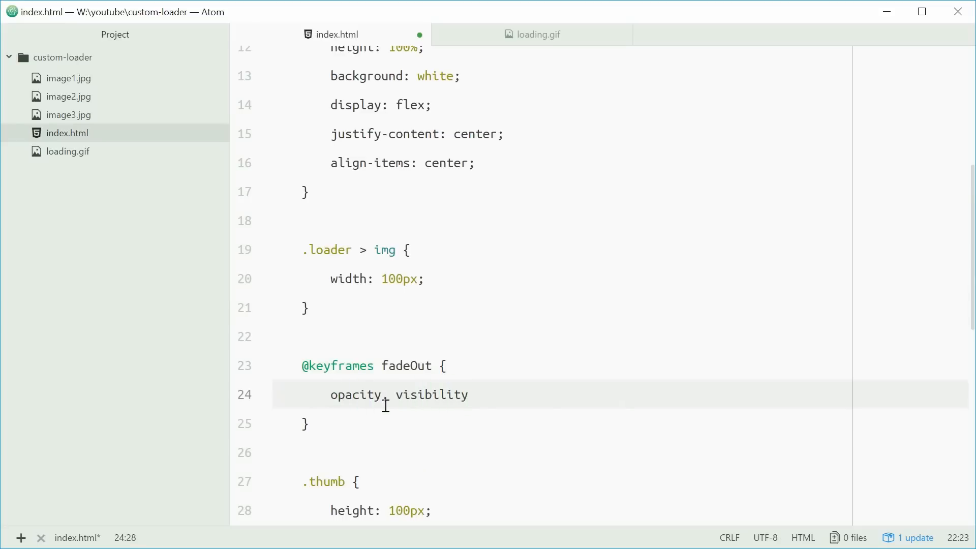
Replace the placeholder with a 100% keyframe setting opacity 0 and visibility hidden
{"action": "double_click", "coordinate": [356, 394]}
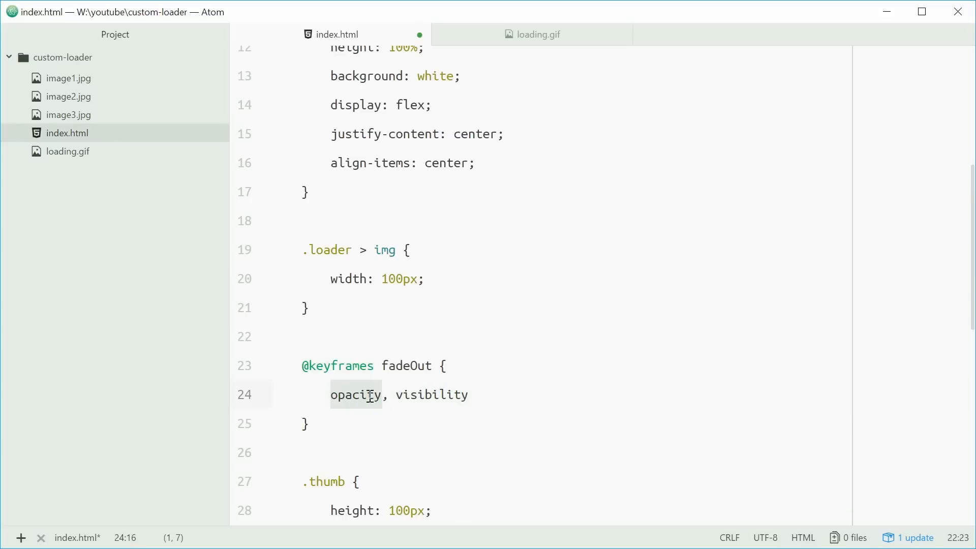
{"action": "double_click", "coordinate": [431, 394]}
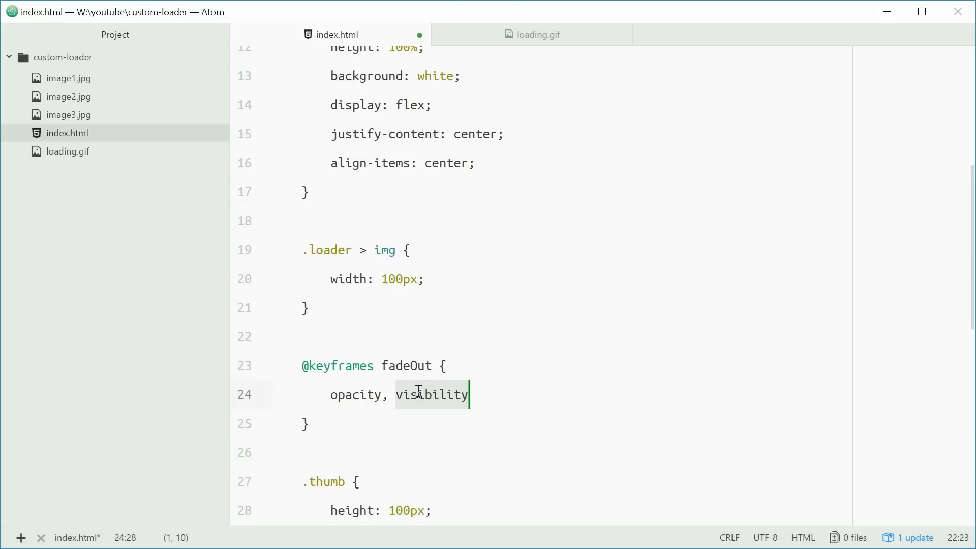
{"action": "left_click", "coordinate": [419, 394]}
{"action": "type", "text": "100% {"}
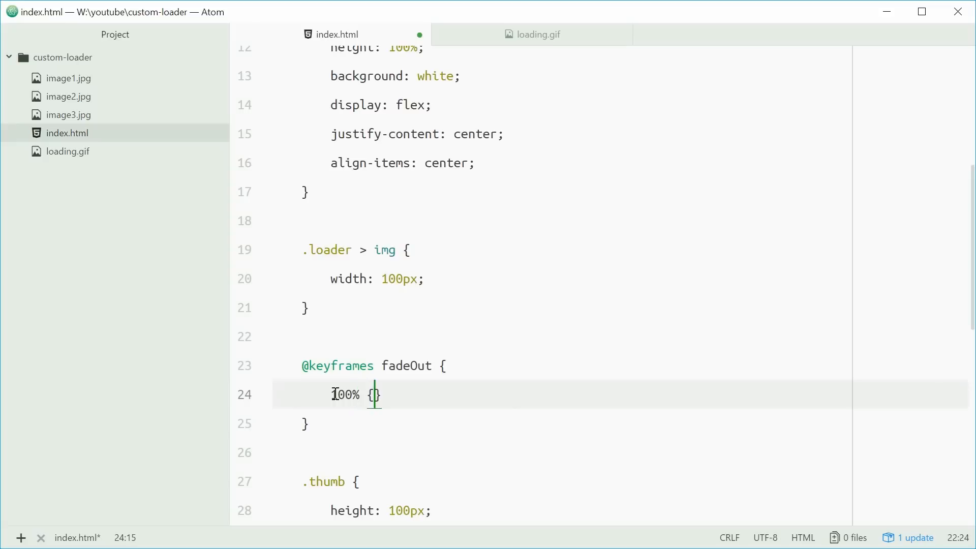
{"action": "type", "text": "opacity: 0;"}
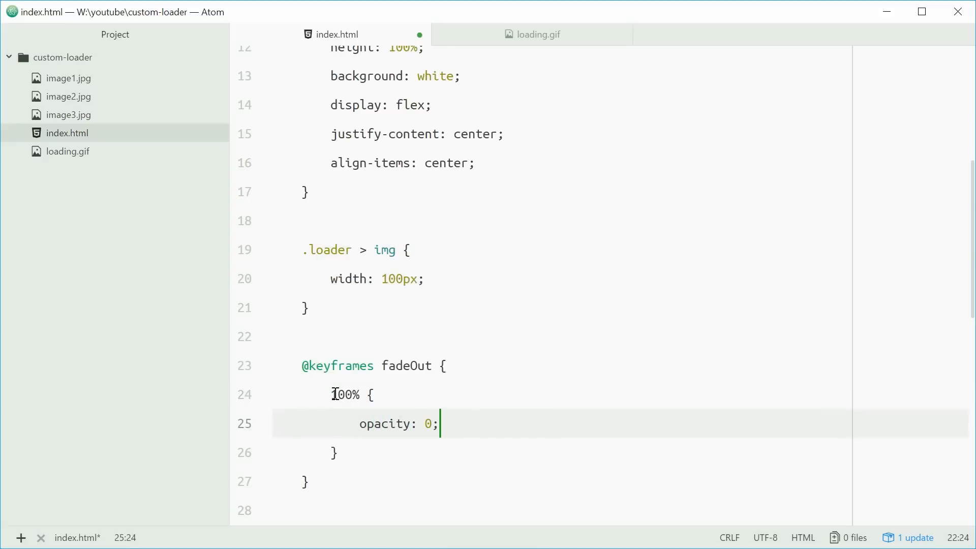
{"action": "type", "text": "visibility:"}
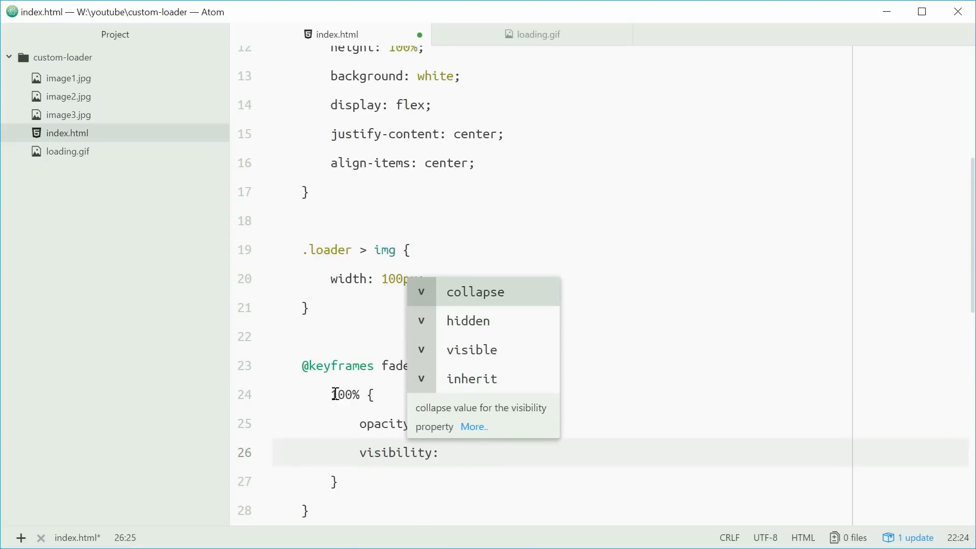
{"action": "type", "text": "hidden;"}
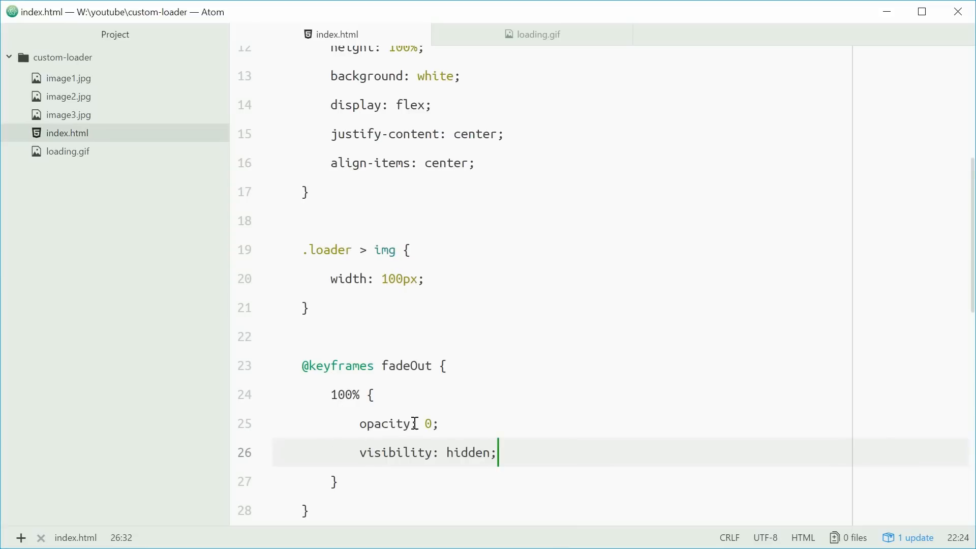
{"action": "left_click", "coordinate": [373, 394]}
{"action": "type", "text": "."}
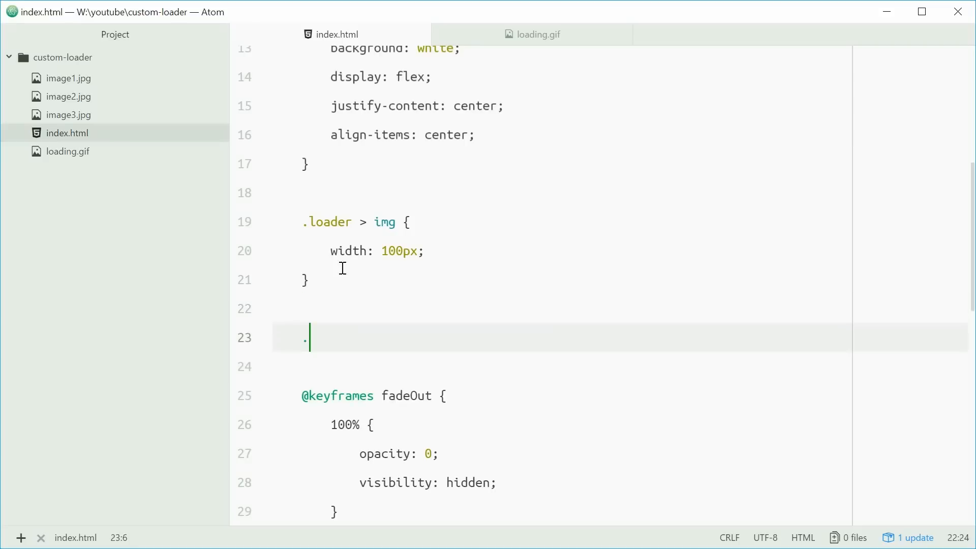
Add a .loader.hidden rule with animation fadeOut 1s and animation-fill-mode forwards
{"action": "type", "text": "loader.hidden {"}
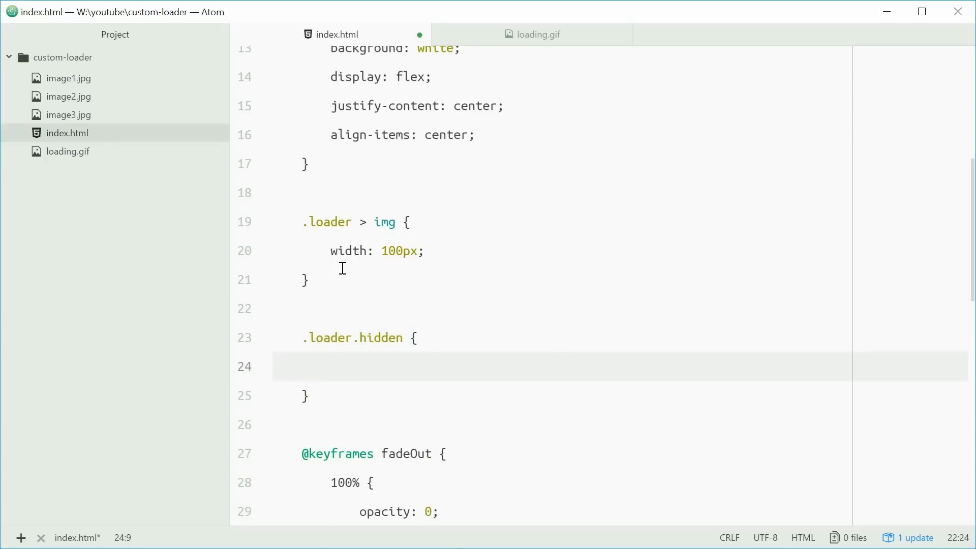
{"action": "type", "text": "animation:"}
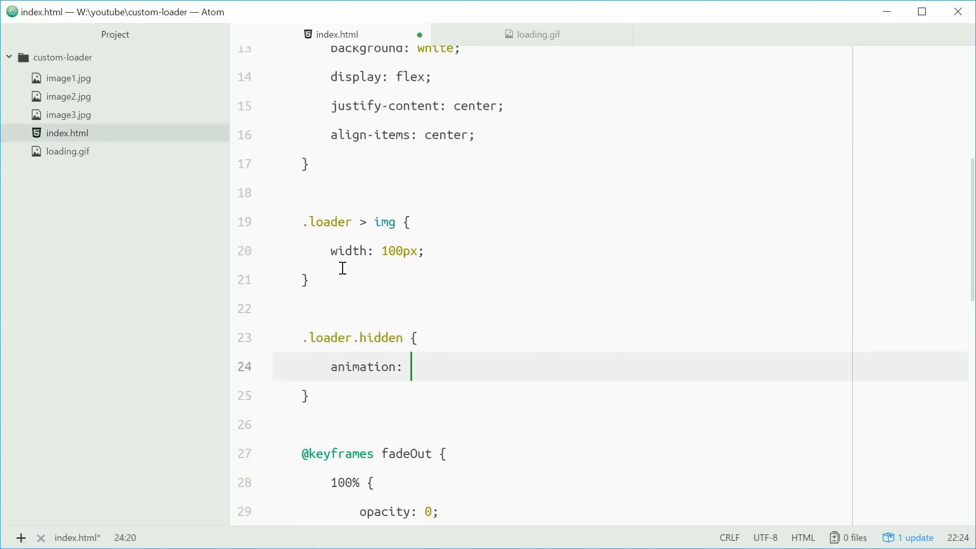
{"action": "type", "text": "fadeOut 1s;"}
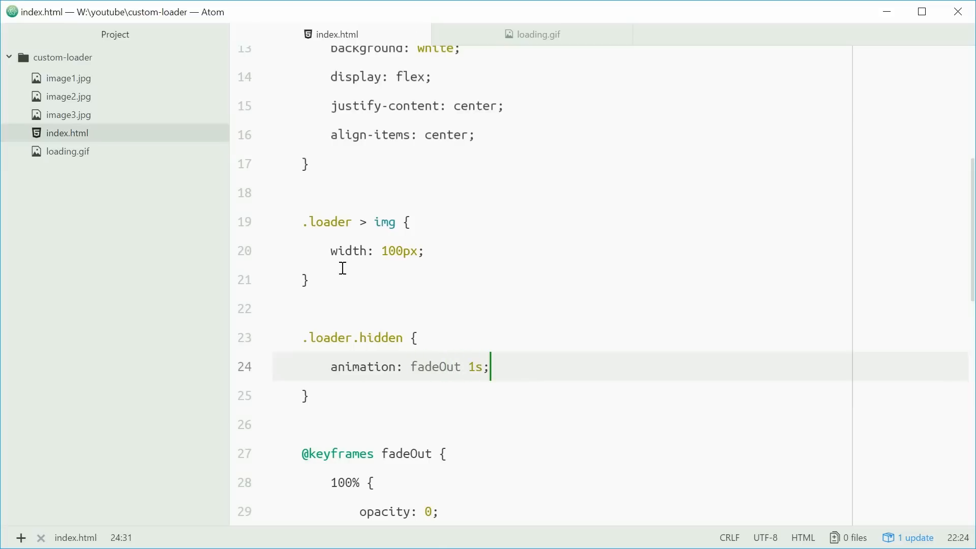
{"action": "type", "text": "animation-fill-mode:"}
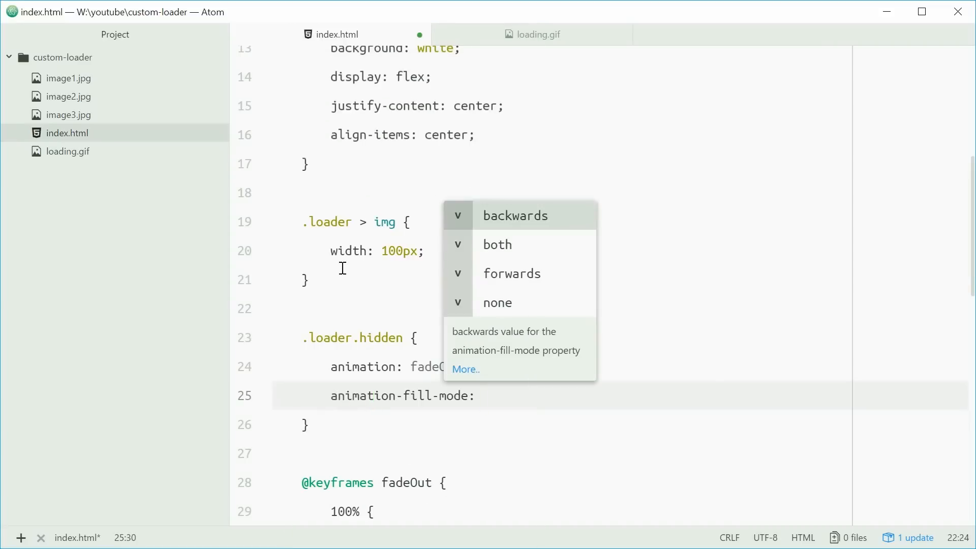
{"action": "type", "text": "forwards;"}
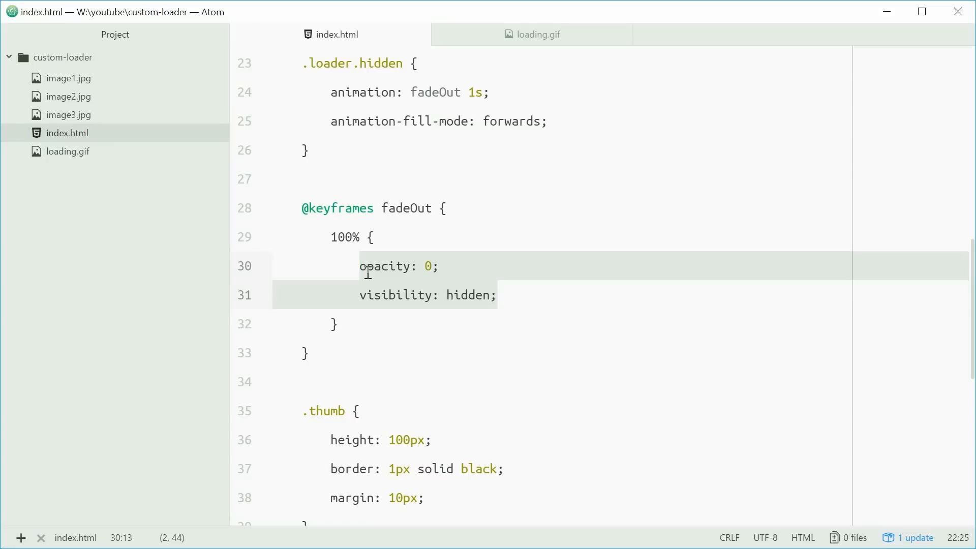
Scroll to the loader div and start extending its class attribute
{"action": "scroll", "scroll_direction": "down", "scroll_amount": 3}
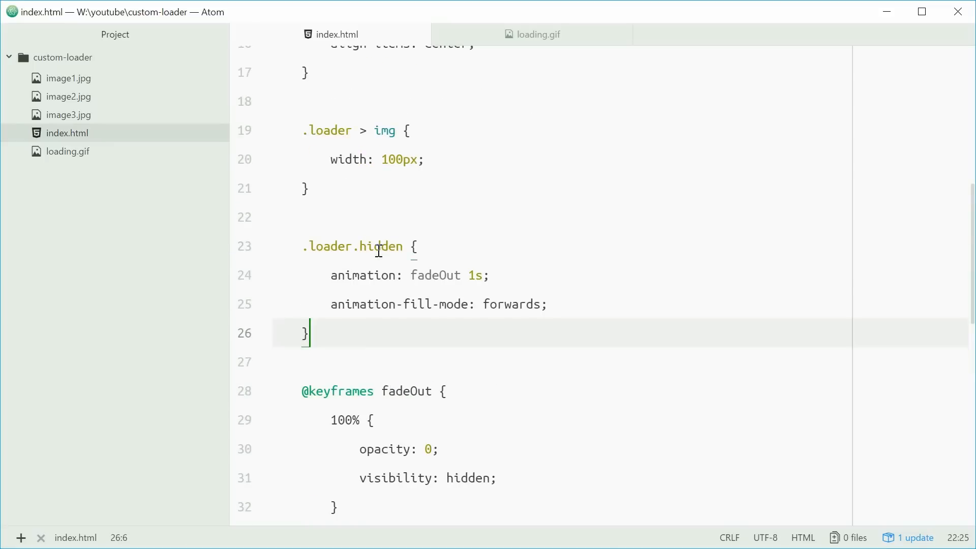
{"action": "double_click", "coordinate": [379, 246]}
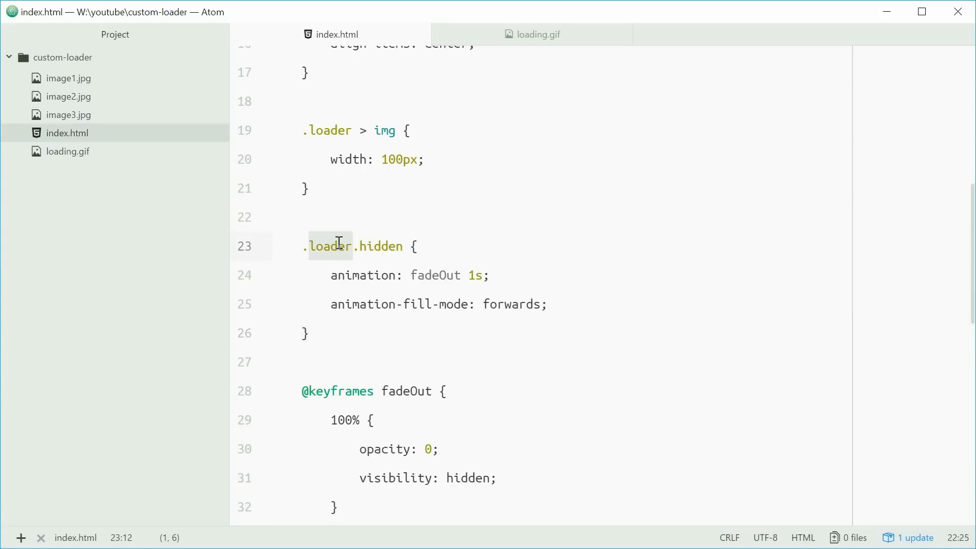
{"action": "left_click", "coordinate": [354, 245]}
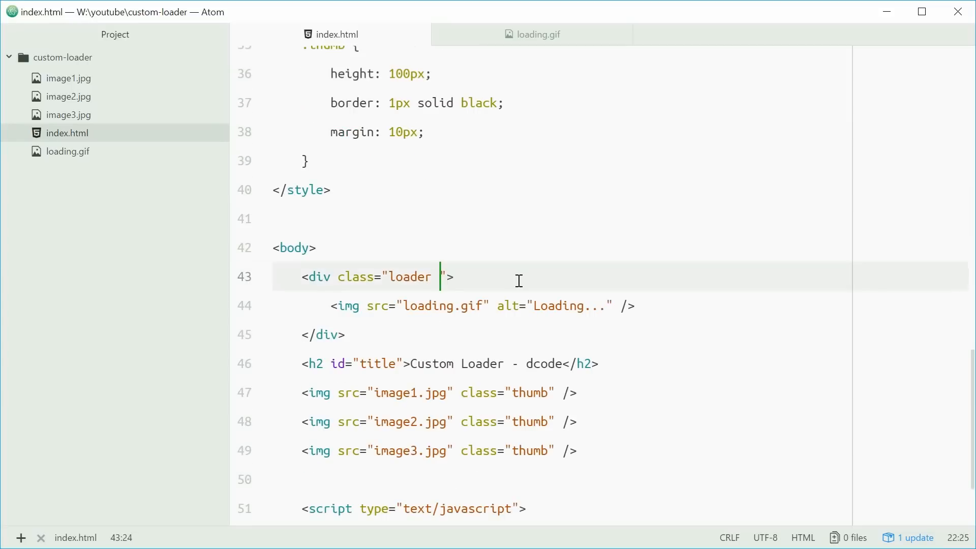
Add hidden to the loader div's class and reload the page in Chrome to check it disappears
{"action": "type", "text": "hidden"}
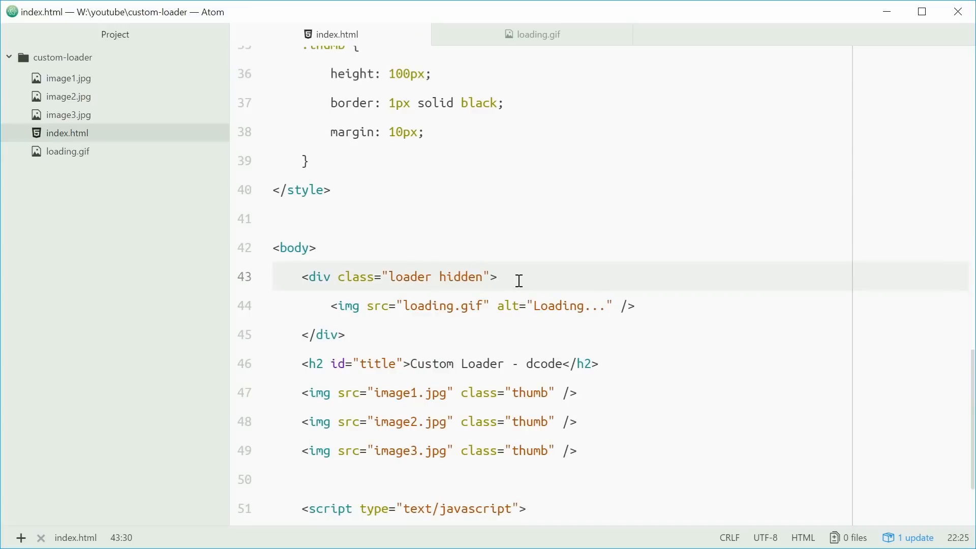
{"action": "left_click", "coordinate": [483, 277]}
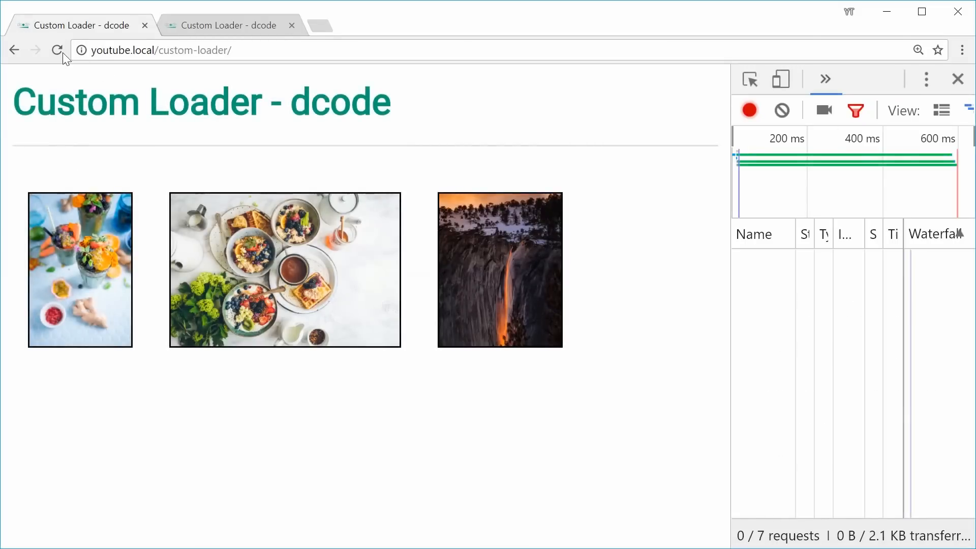
{"action": "left_click", "coordinate": [57, 51]}
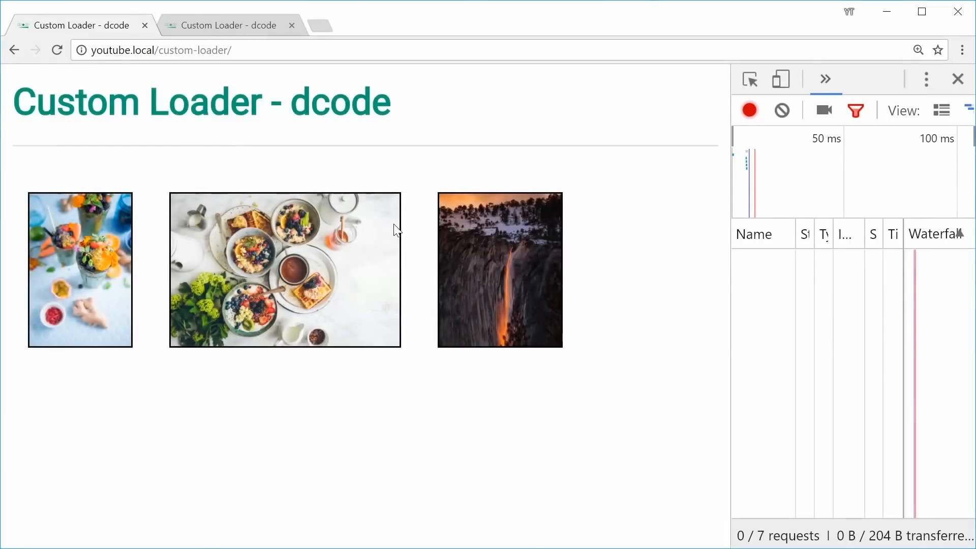
{"action": "mouse_move", "coordinate": [115, 74]}
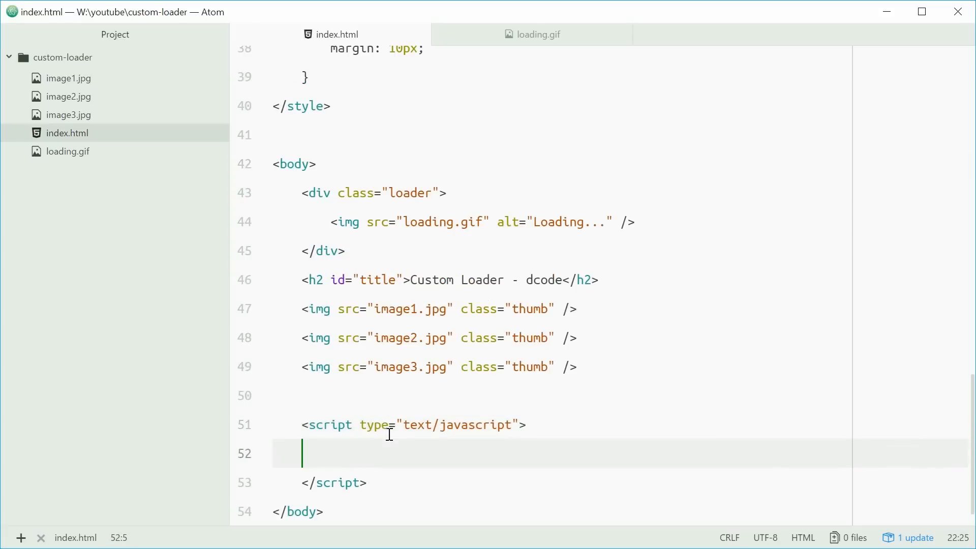
Write window.addEventListener("load", function …) inside the script block
{"action": "key", "text": "Tab"}
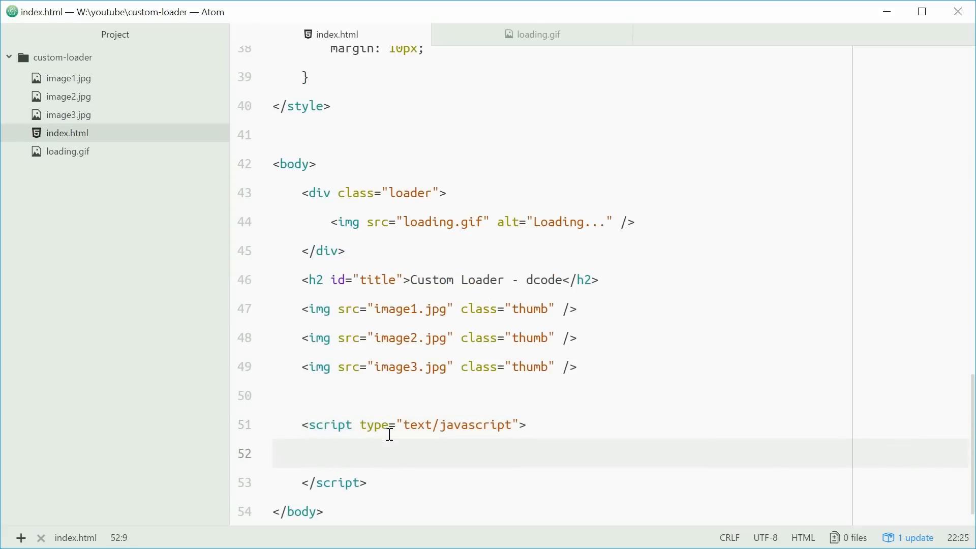
{"action": "type", "text": "w"}
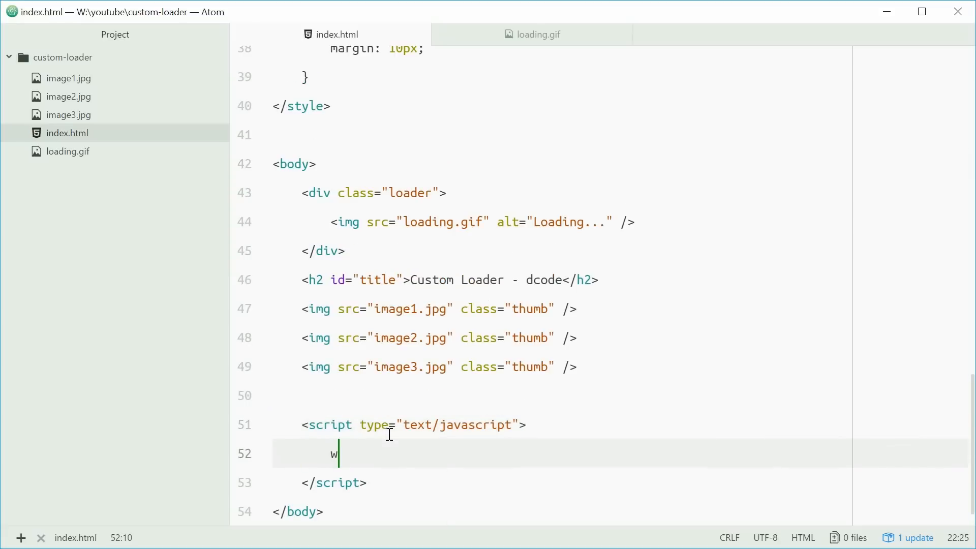
{"action": "type", "text": "indow.addEv"}
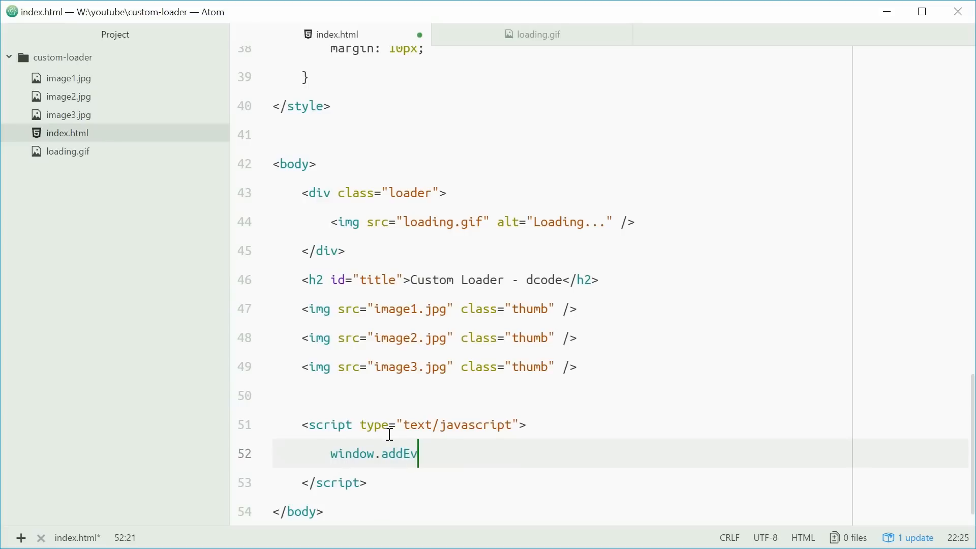
{"action": "type", "text": "entListener("}
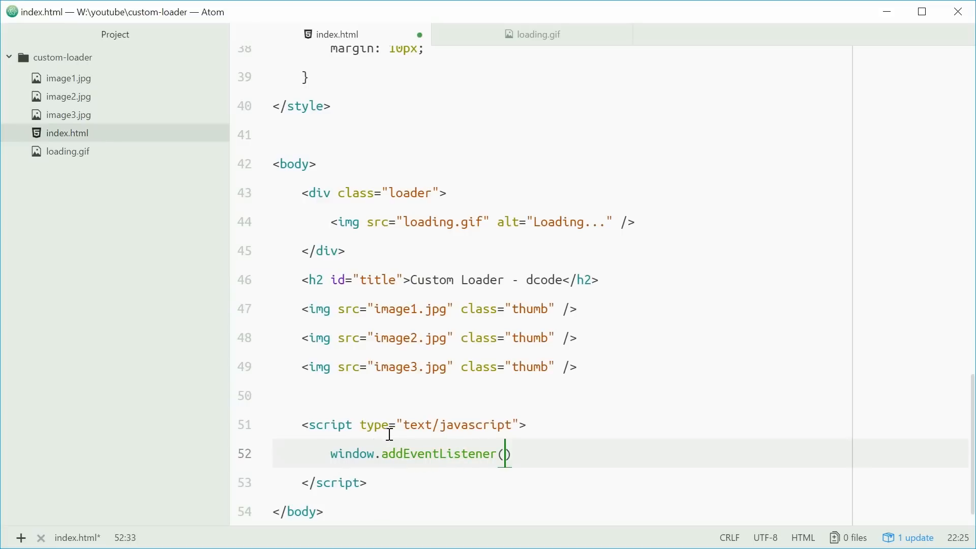
{"action": "type", "text": "\"load\""}
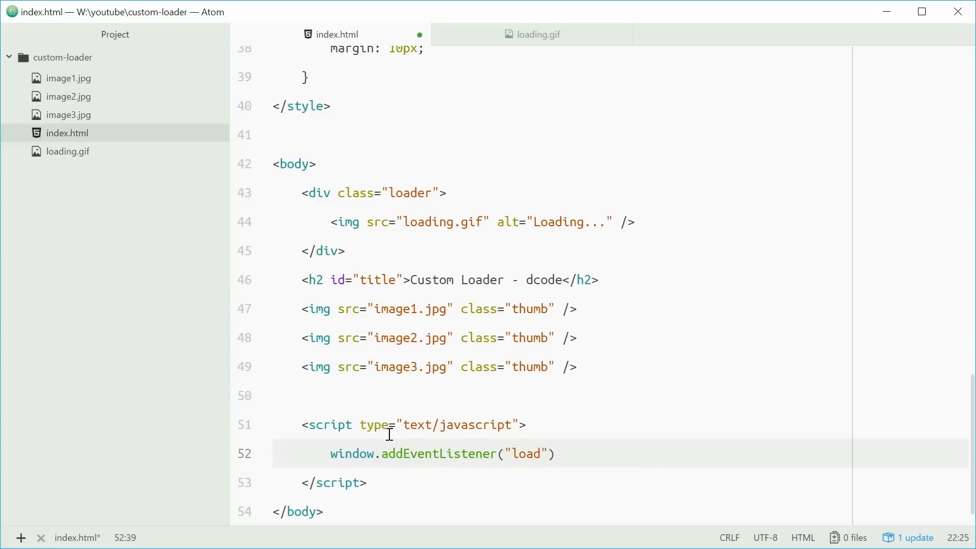
{"action": "type", "text": ", function ("}
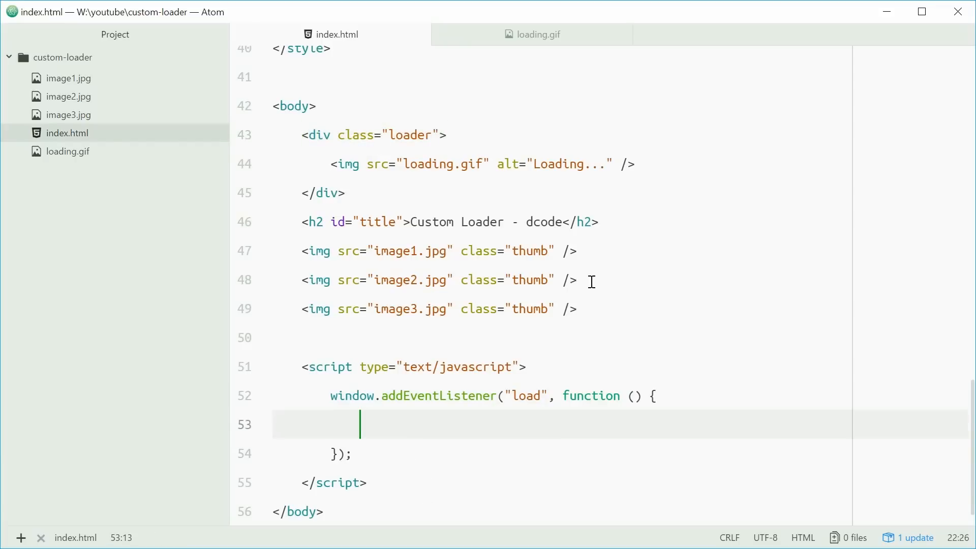
Store document.querySelector(".loader") in const loader and console.log(loader)
{"action": "type", "text": "const loader ="}
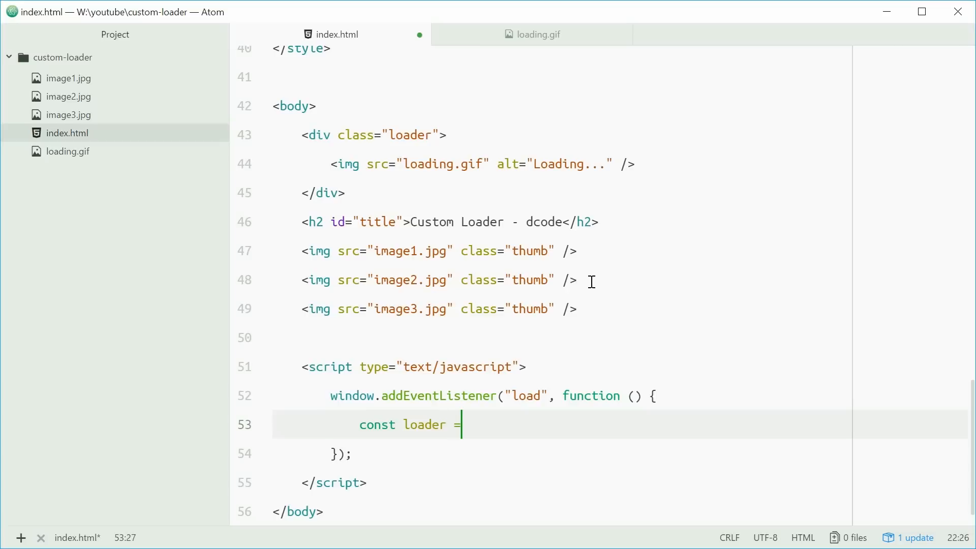
{"action": "type", "text": "docu"}
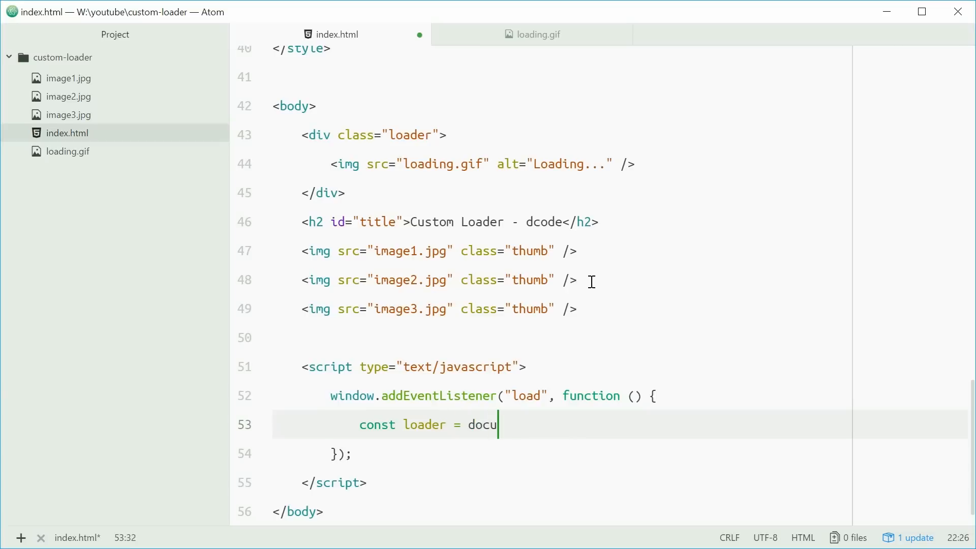
{"action": "type", "text": "ment.querySele"}
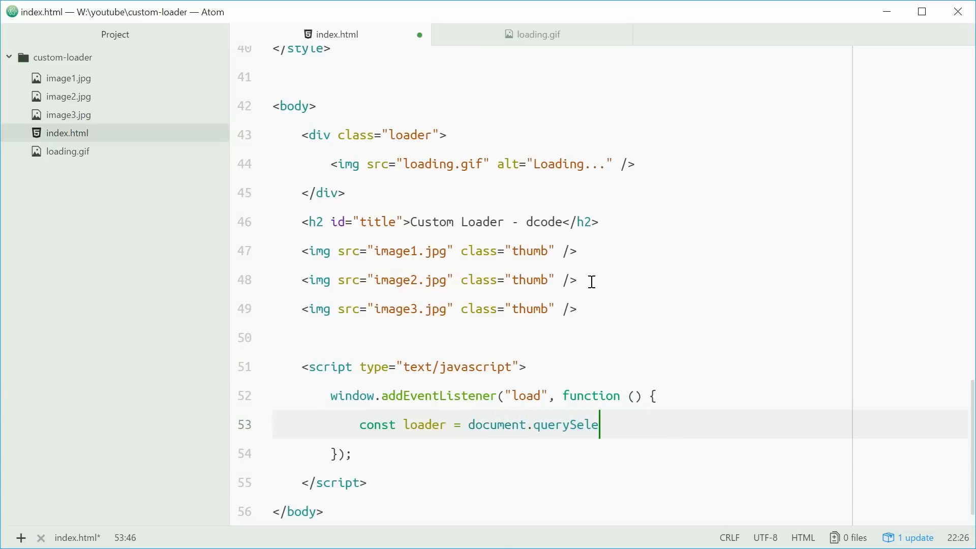
{"action": "type", "text": "ctor(\".loader\");"}
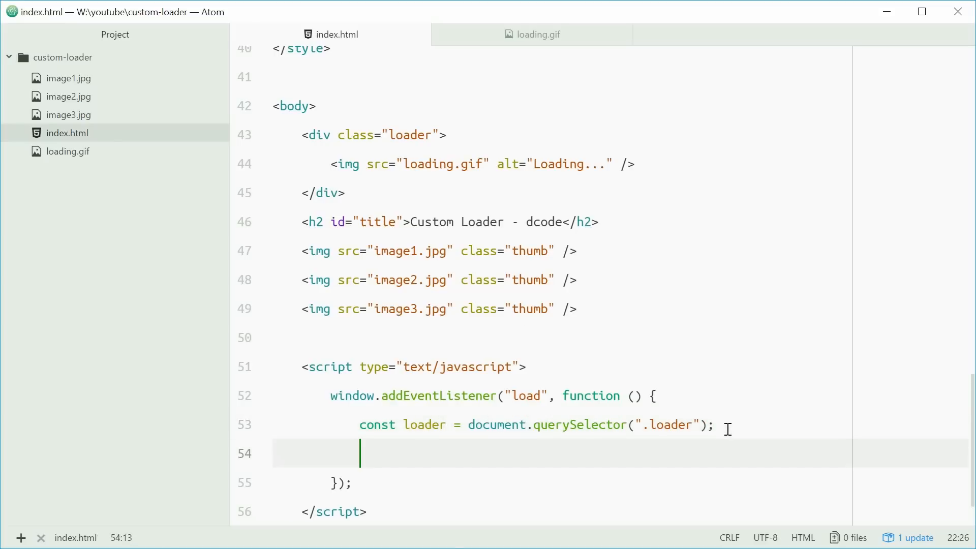
{"action": "type", "text": "console.log(loader)"}
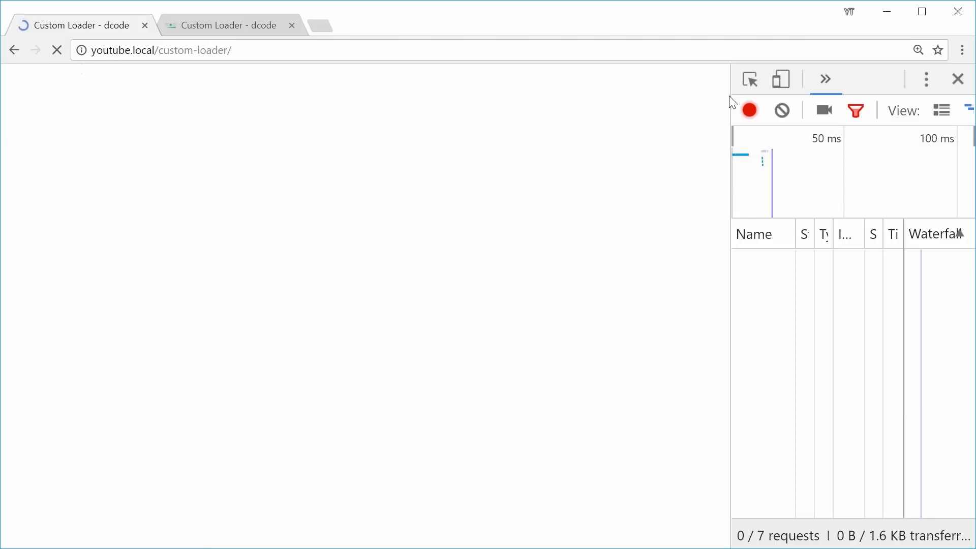
Show the DevTools Console to see the logged loader div
{"action": "left_click", "coordinate": [707, 79]}
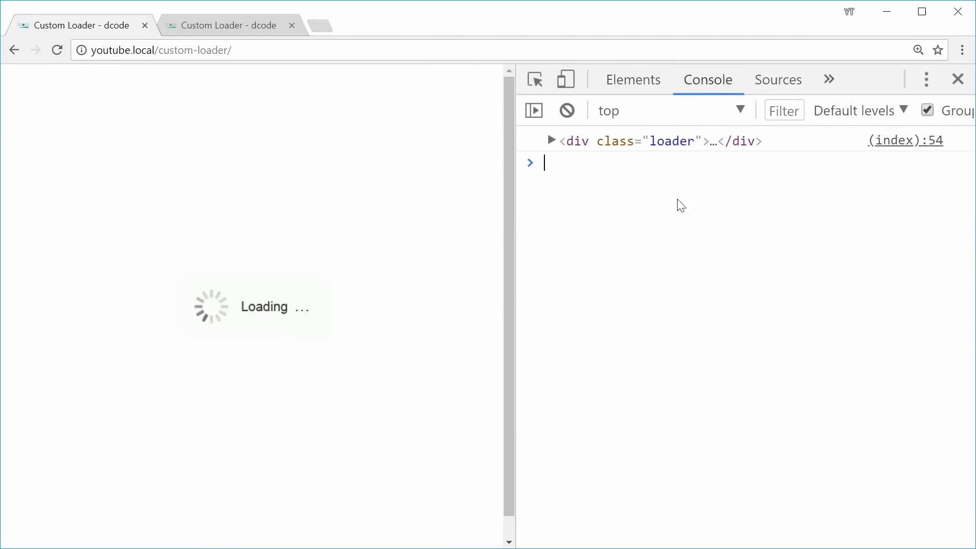
{"action": "mouse_move", "coordinate": [231, 137]}
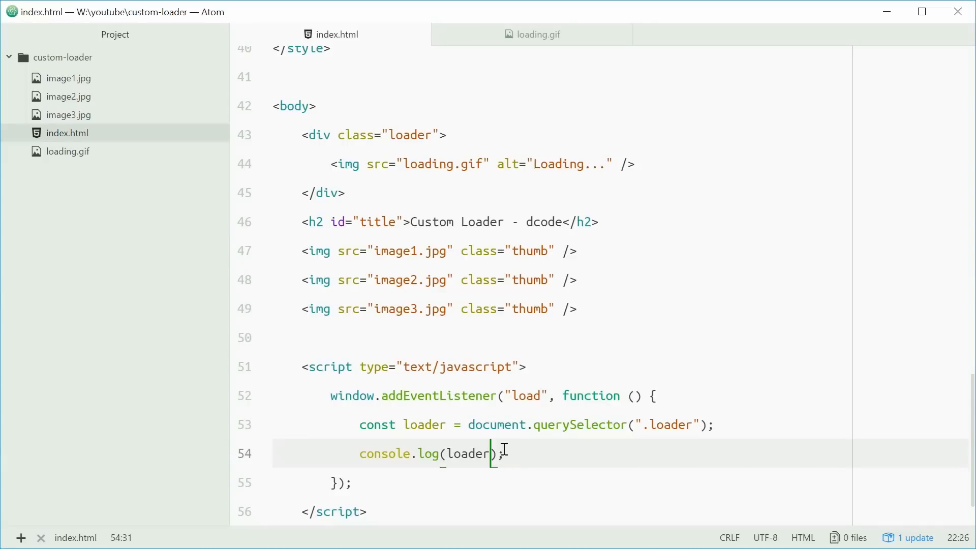
Replace the log with loader.className += "hidden"; in the load listener
{"action": "type", "text": "loader."}
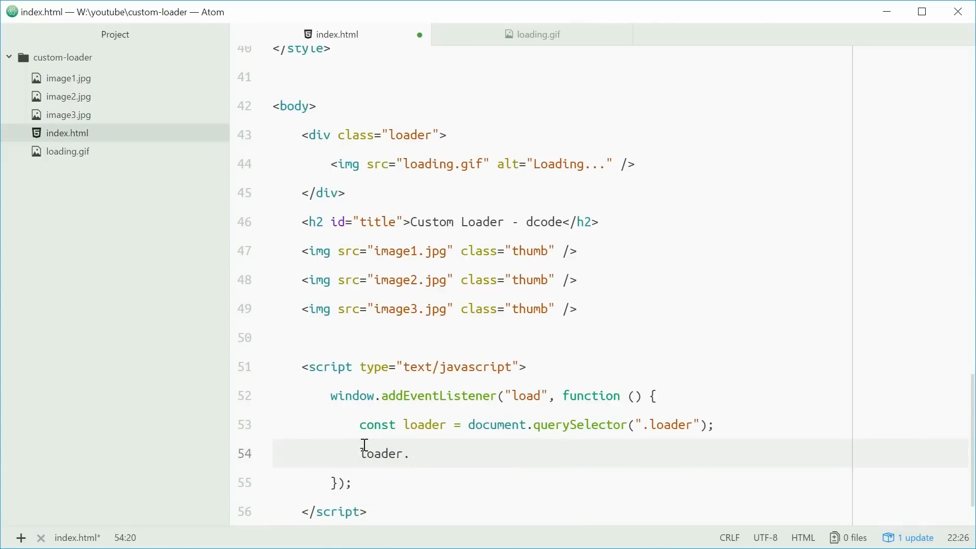
{"action": "type", "text": "classNa"}
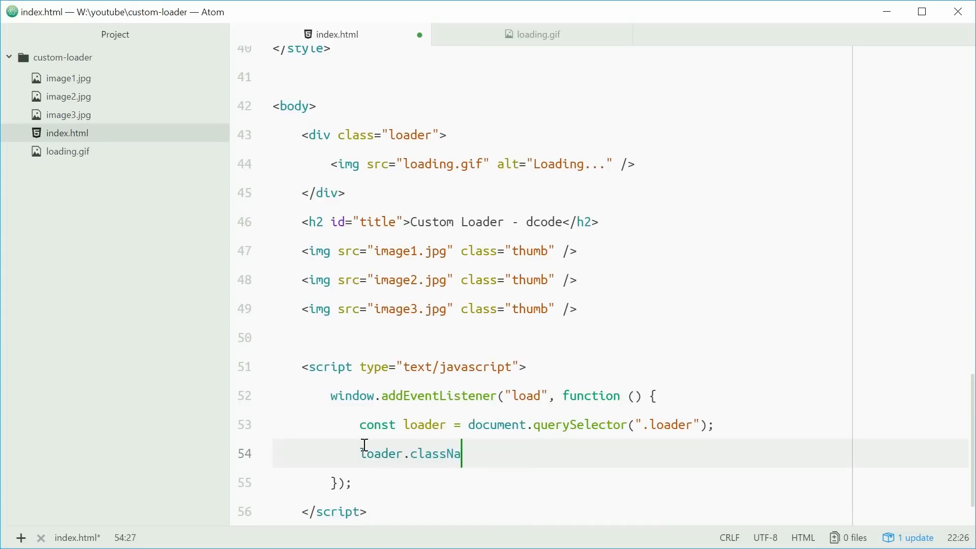
{"action": "type", "text": "me"}
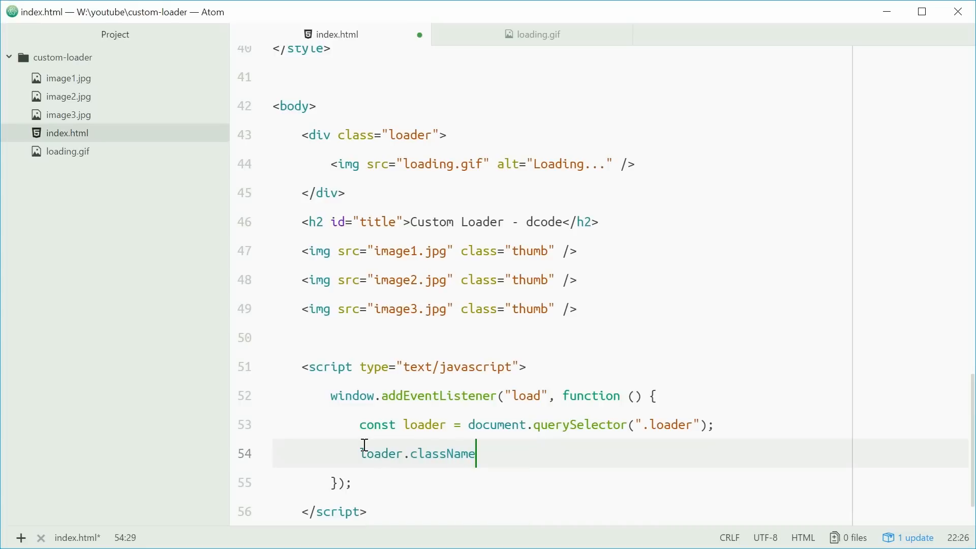
{"action": "type", "text": "+= \"\""}
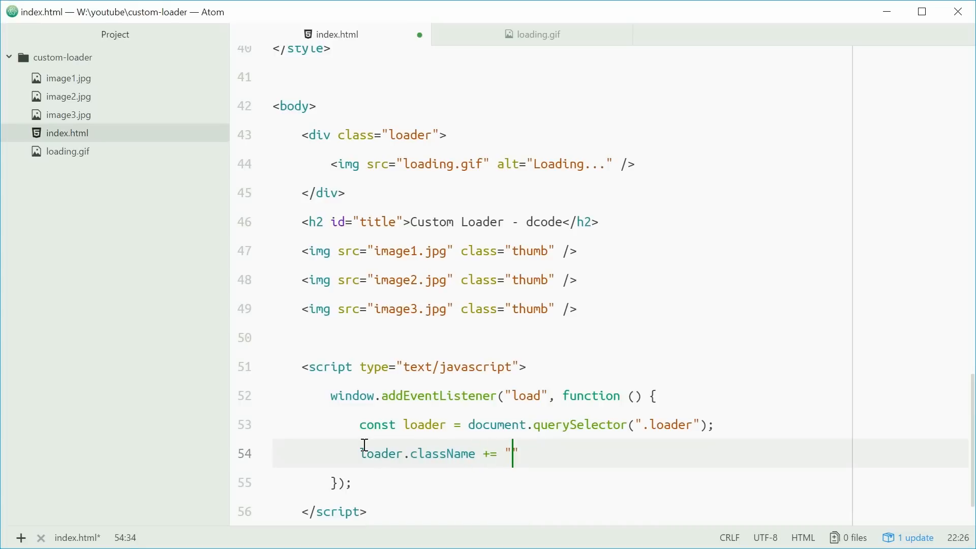
{"action": "type", "text": "hidden"}
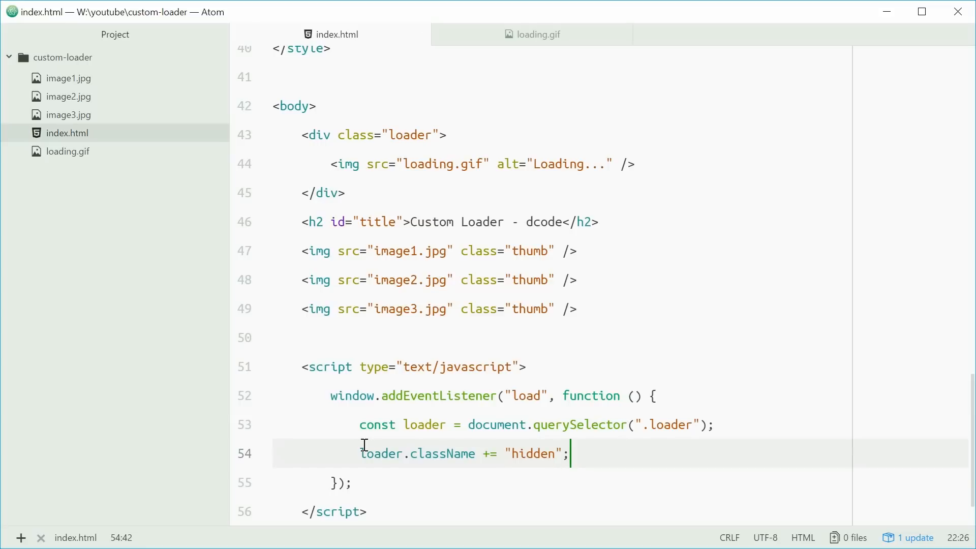
{"action": "double_click", "coordinate": [442, 453]}
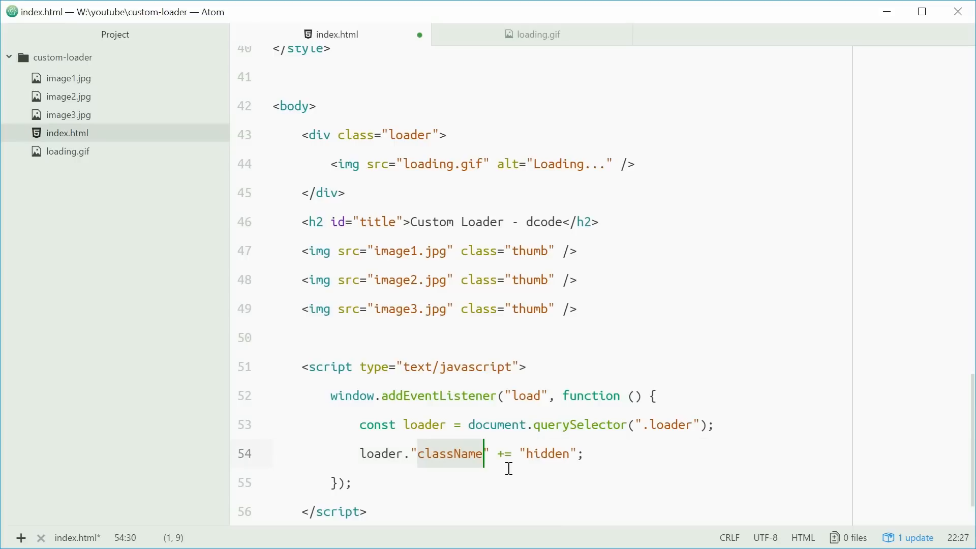
Add the comment // class "loader hidden" and scroll to the .loader.hidden rule
{"action": "left_click", "coordinate": [618, 425]}
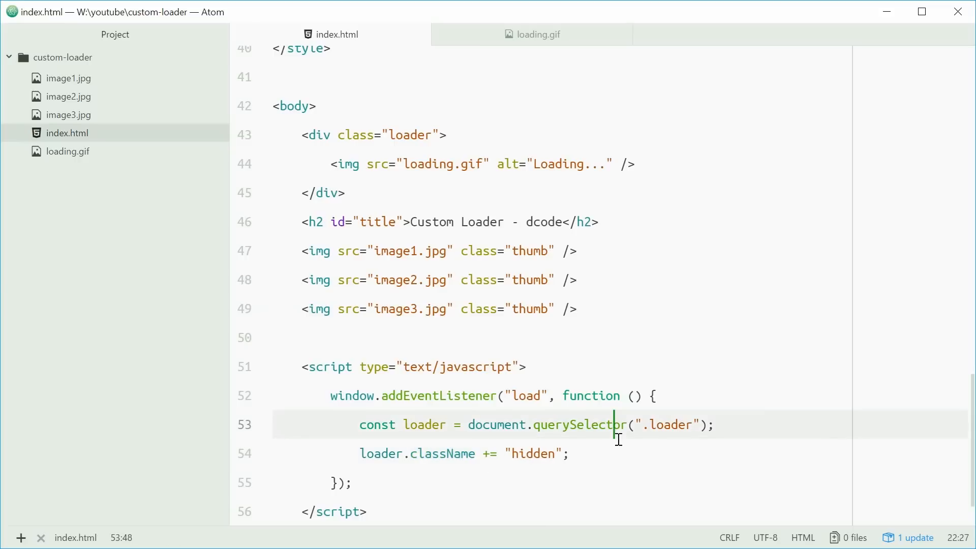
{"action": "type", "text": "// cle"}
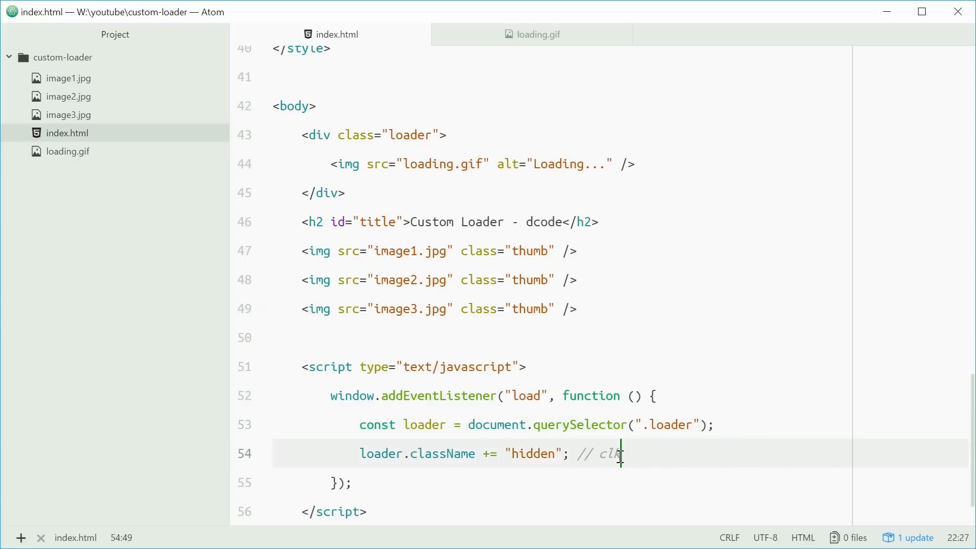
{"action": "type", "text": "ass"}
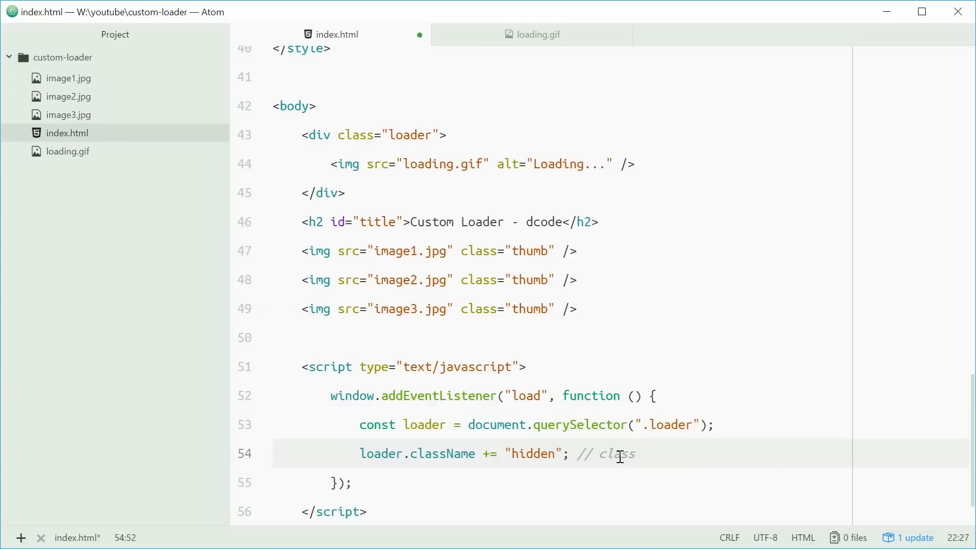
{"action": "type", "text": "\"loader \""}
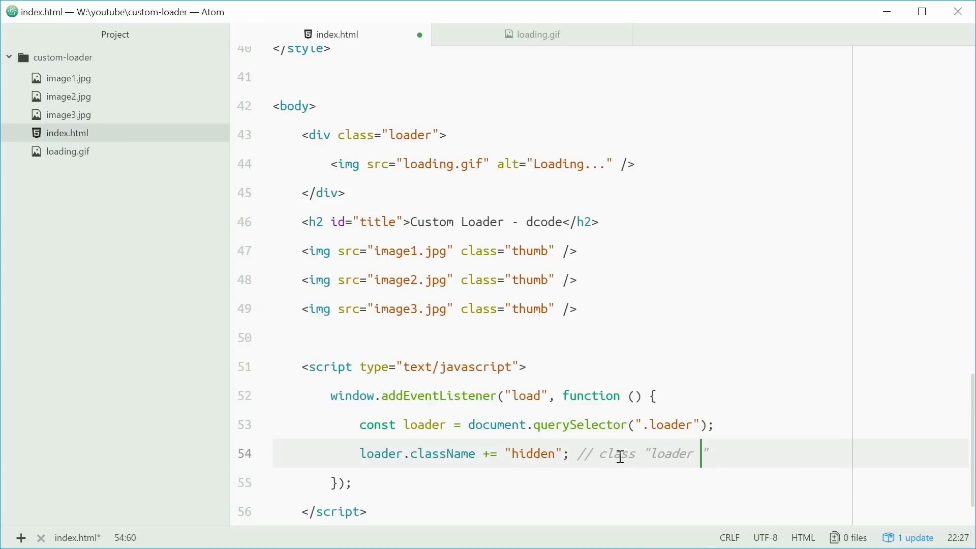
{"action": "type", "text": "hidden"}
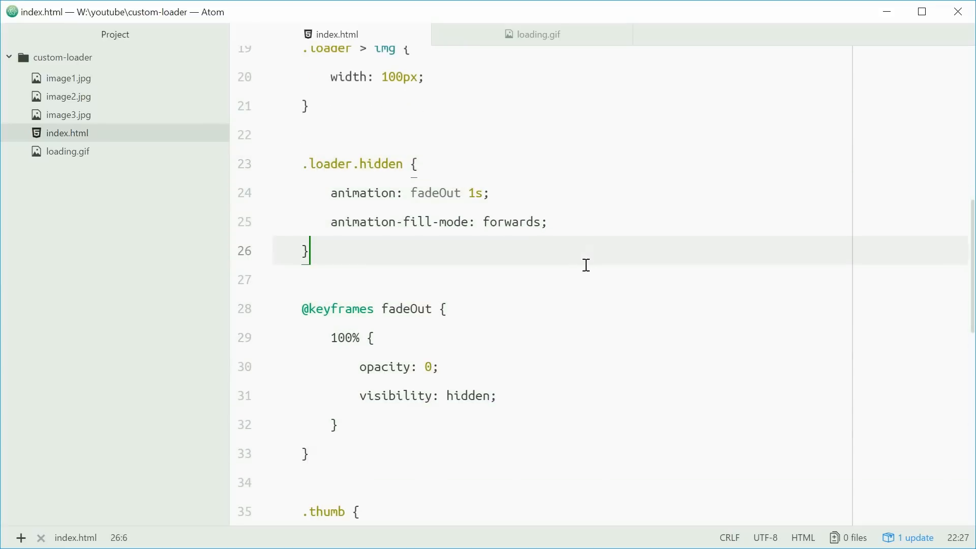
{"action": "scroll", "scroll_direction": "down", "scroll_amount": 3}
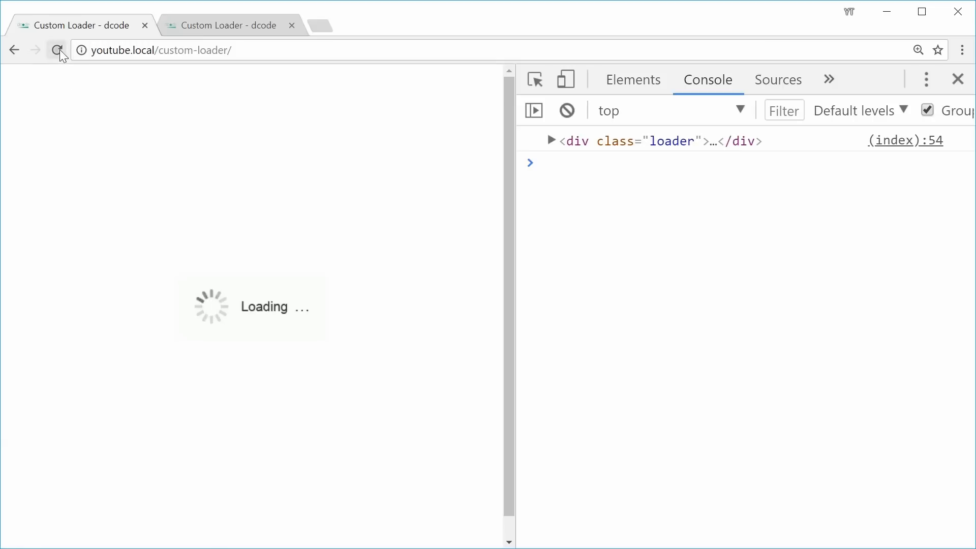
Reload the custom-loader page in Chrome to test whether the loader fades out
{"action": "left_click", "coordinate": [57, 51]}
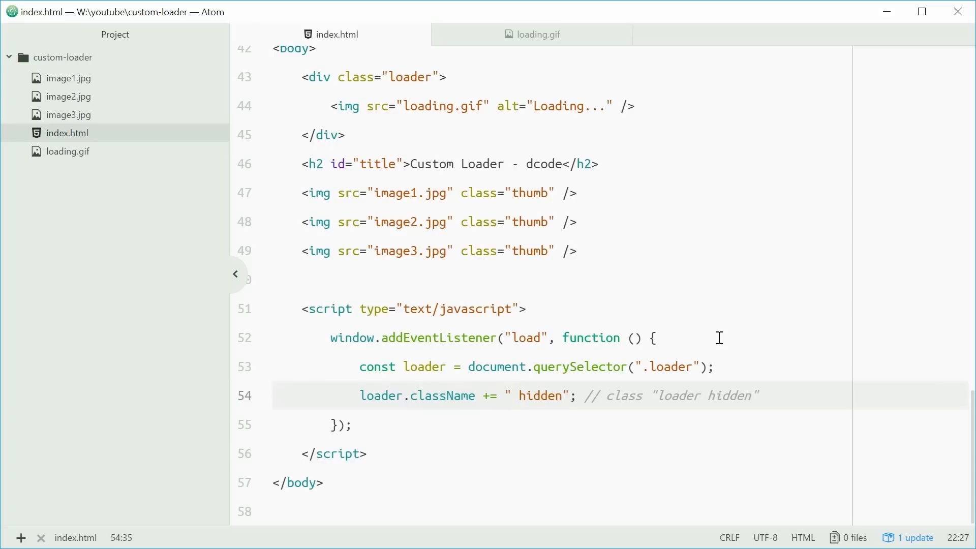
Change the appended string to " hidden" with a leading space
{"action": "left_click", "coordinate": [518, 395]}
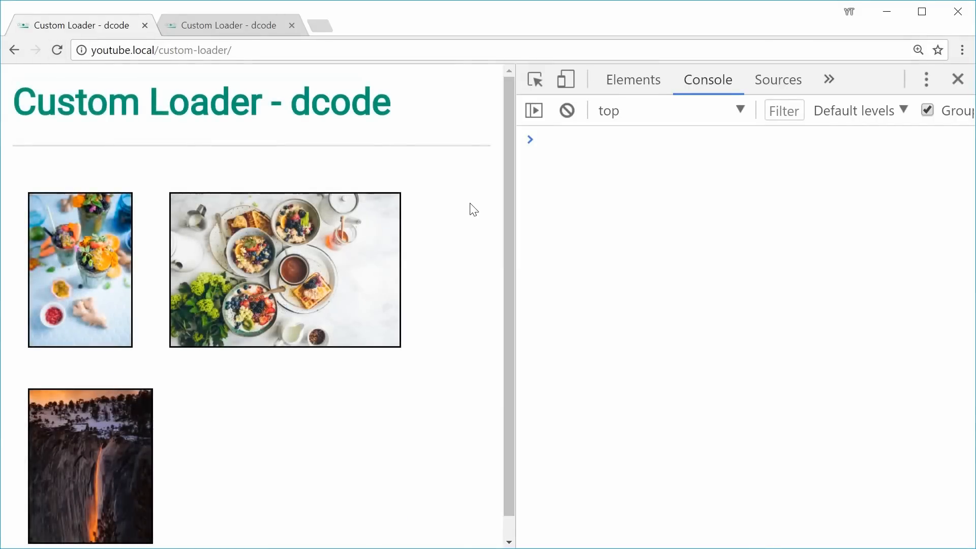
Switch DevTools to the Network panel and tick Disable cache
{"action": "left_click", "coordinate": [829, 79]}
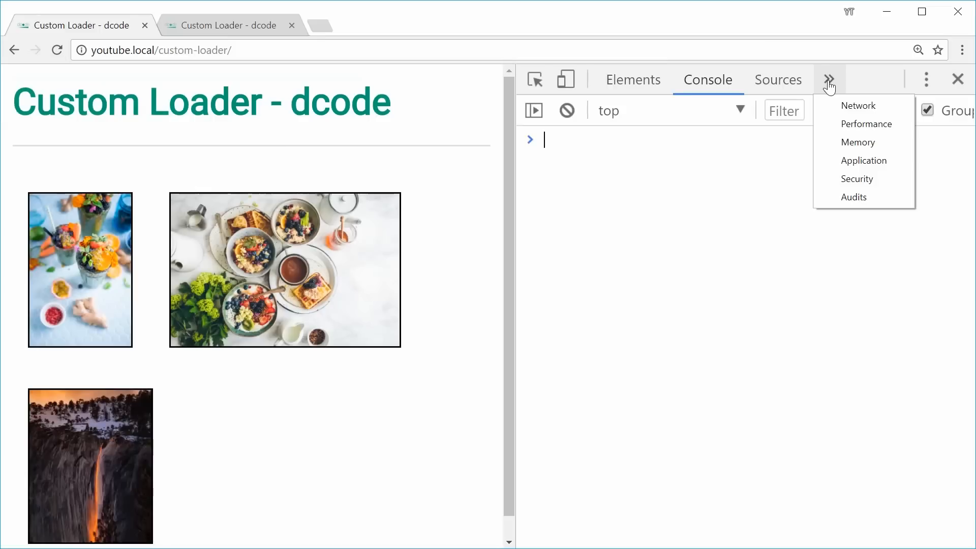
{"action": "left_click", "coordinate": [858, 105]}
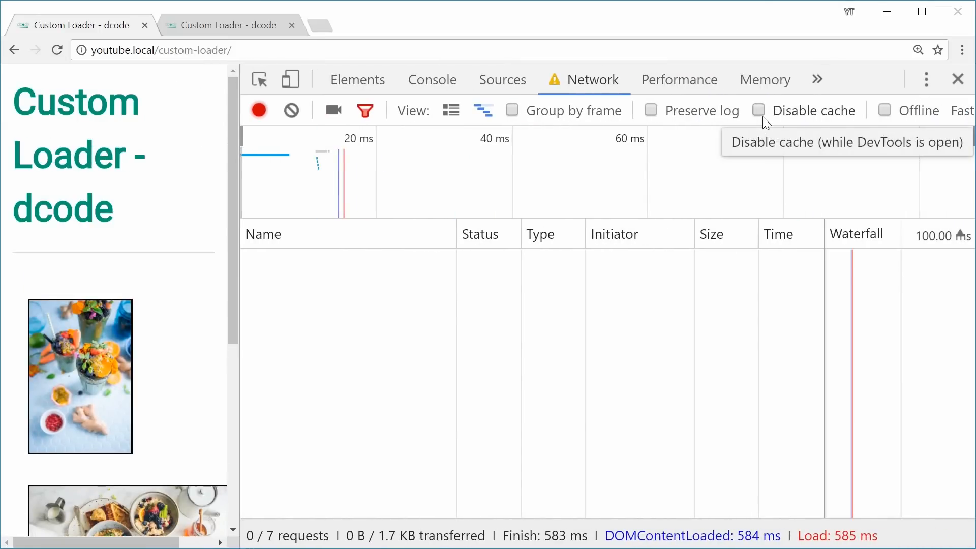
{"action": "left_click", "coordinate": [758, 109]}
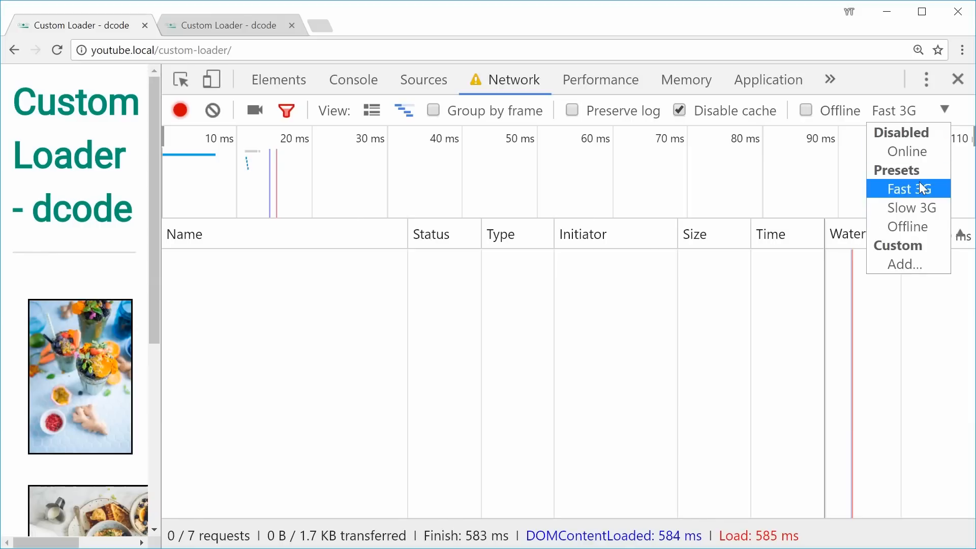
{"action": "mouse_move", "coordinate": [927, 189]}
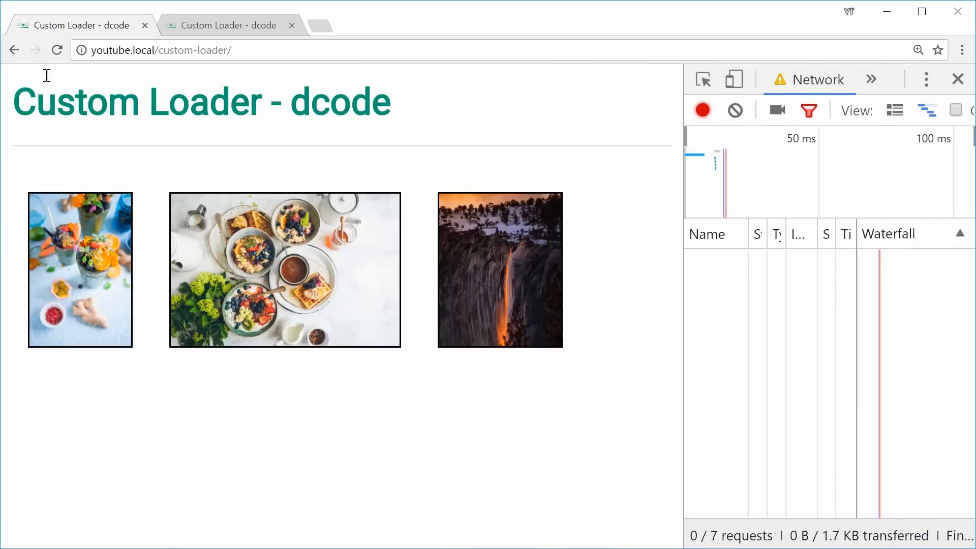
Reload the page under Fast 3G throttling and watch the loader fade after the images load
{"action": "left_click", "coordinate": [57, 50]}
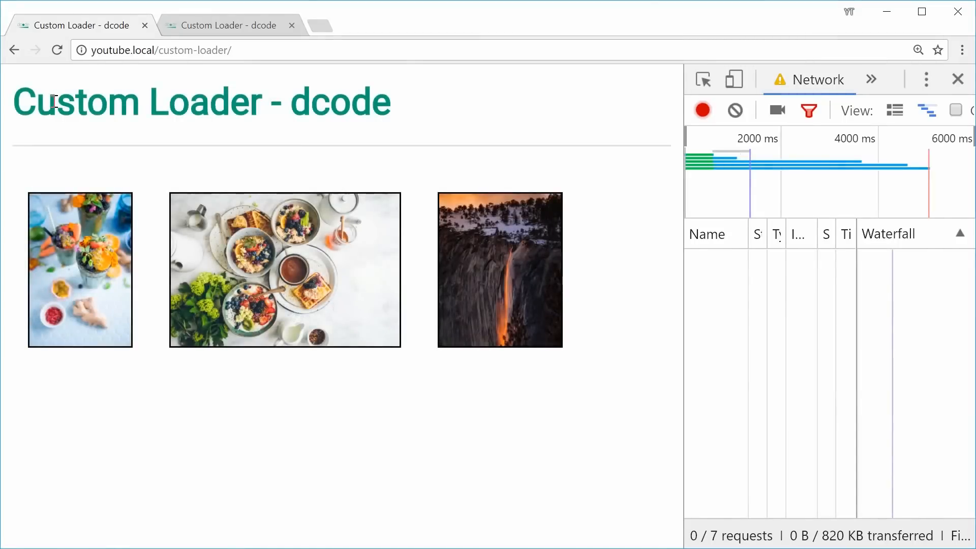
{"action": "mouse_move", "coordinate": [404, 481]}
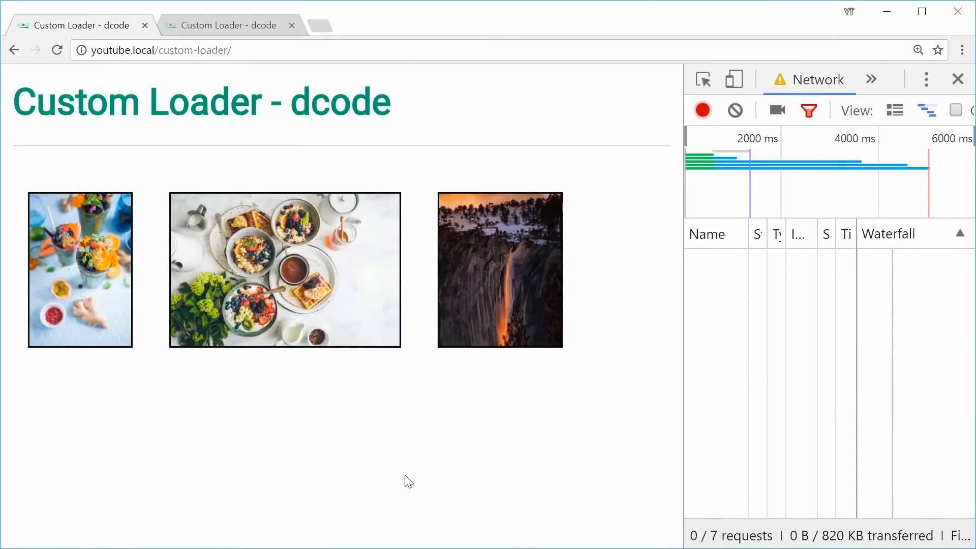